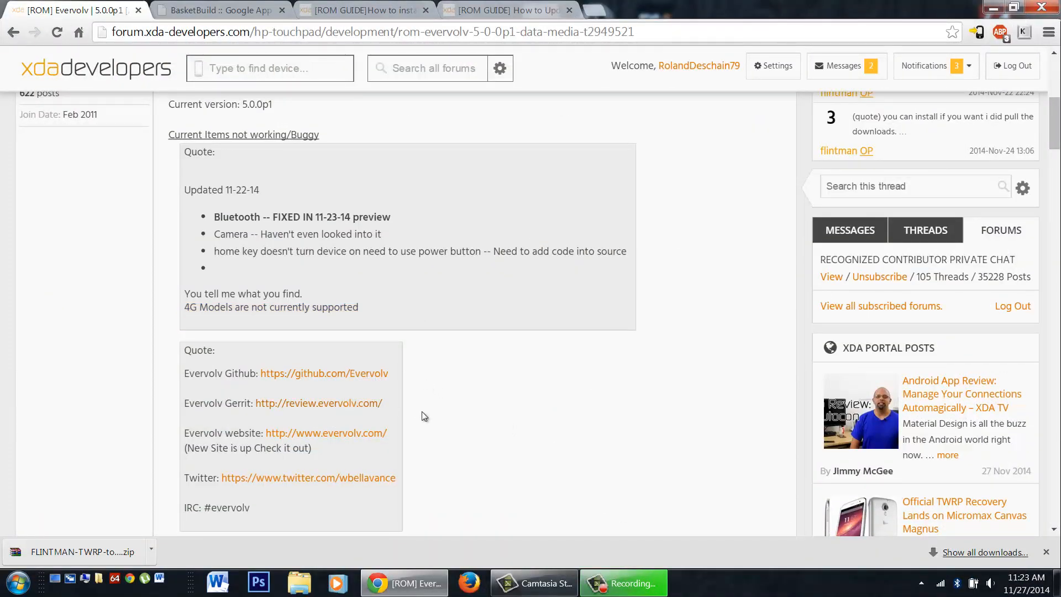
# - Scroll the Evervolv thread down to the Download quote with recovery and preview build links
pyautogui.scroll(-3)
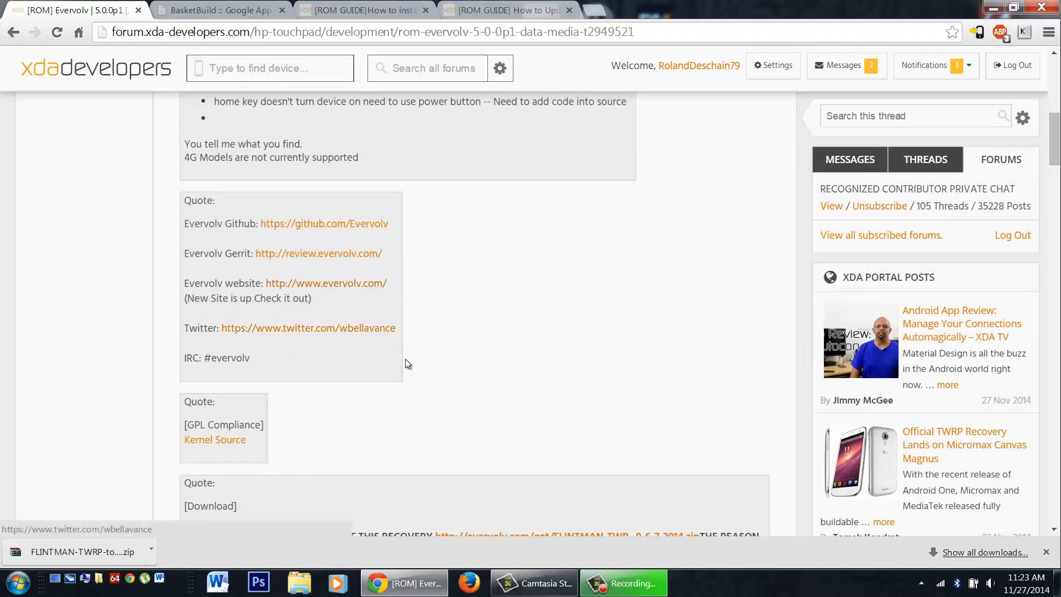
pyautogui.scroll(-3)
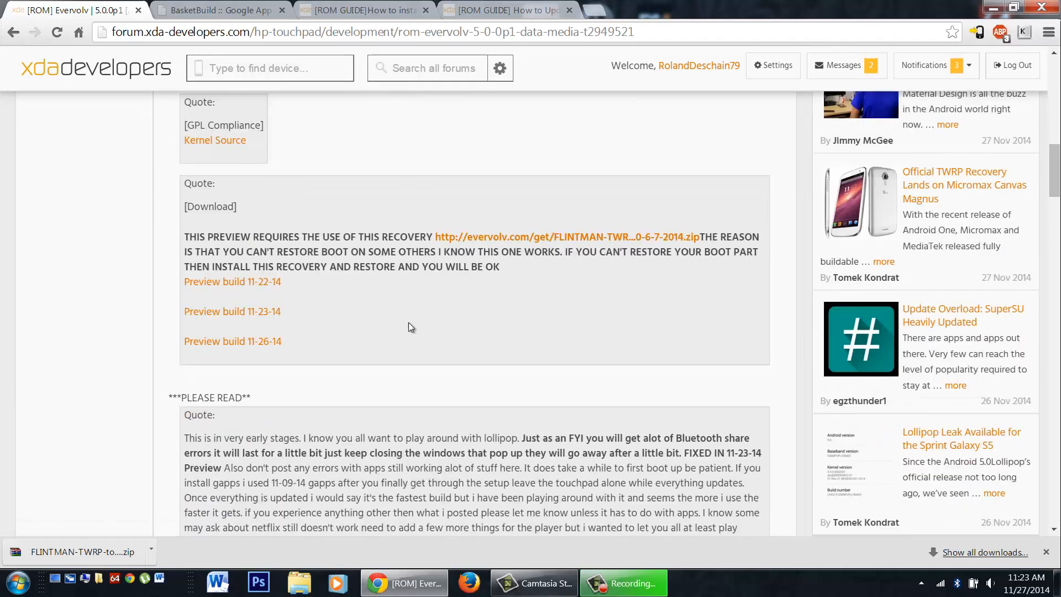
pyautogui.scroll(-3)
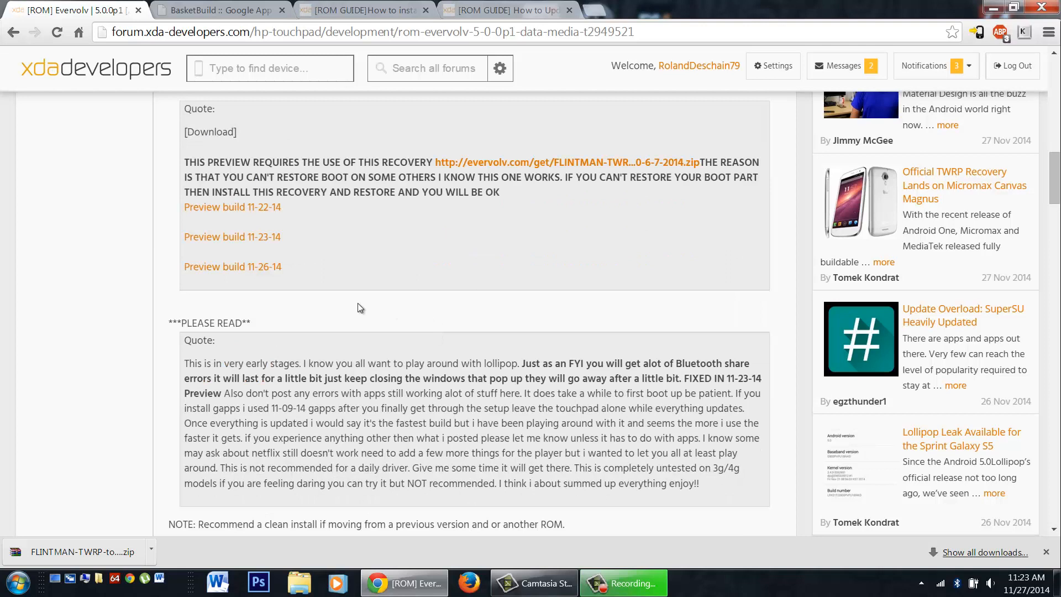
pyautogui.moveTo(319, 270)
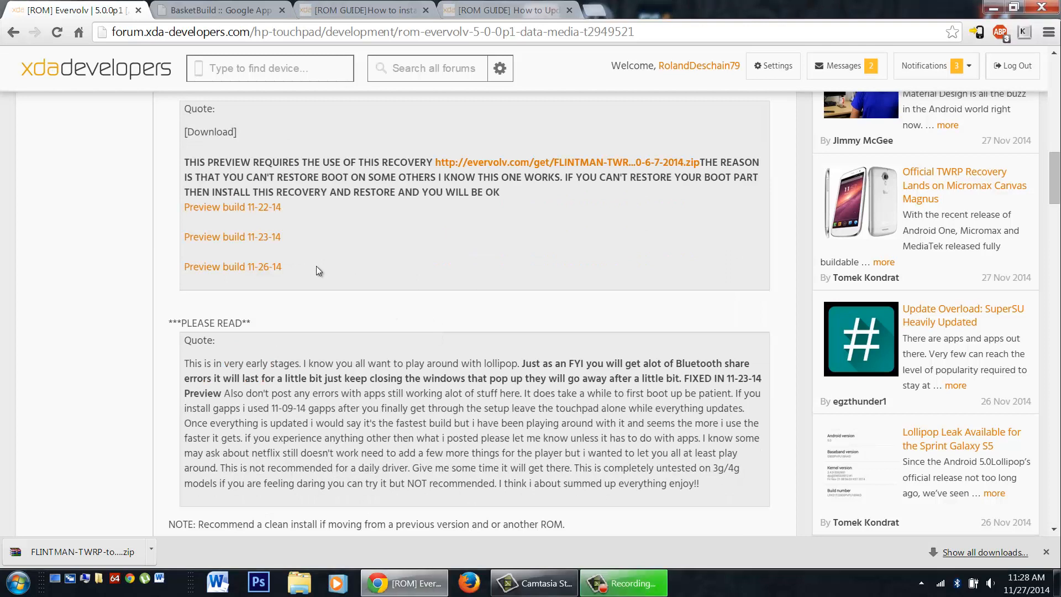
pyautogui.moveTo(293, 285)
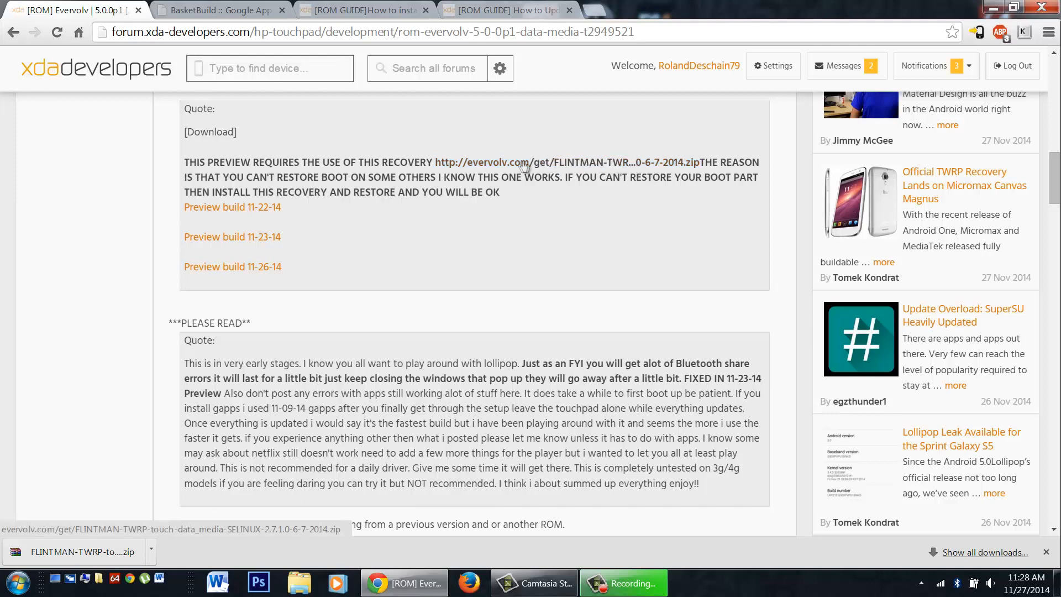
pyautogui.moveTo(599, 168)
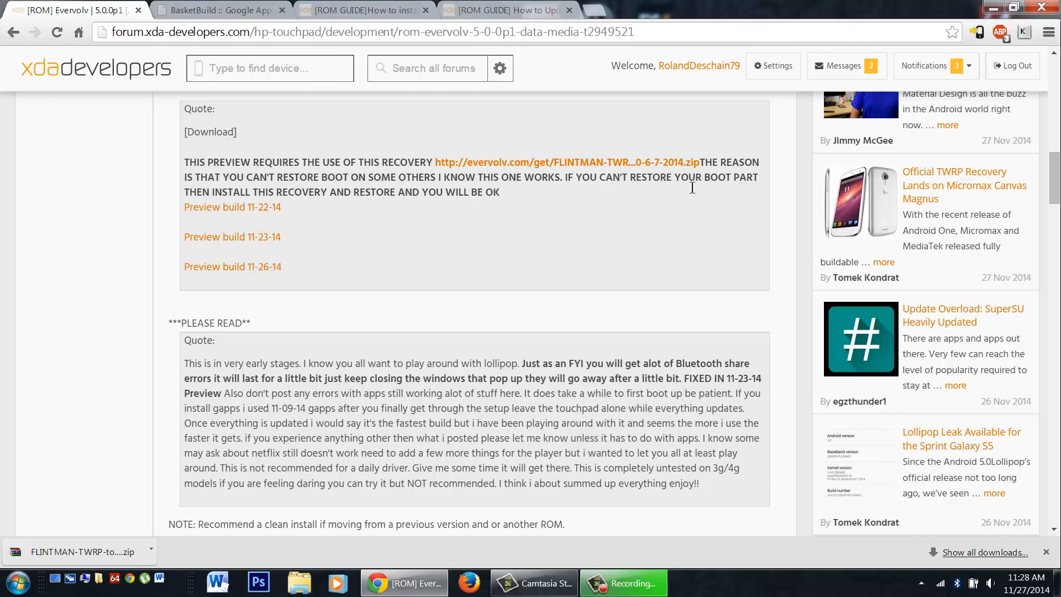
pyautogui.moveTo(226, 342)
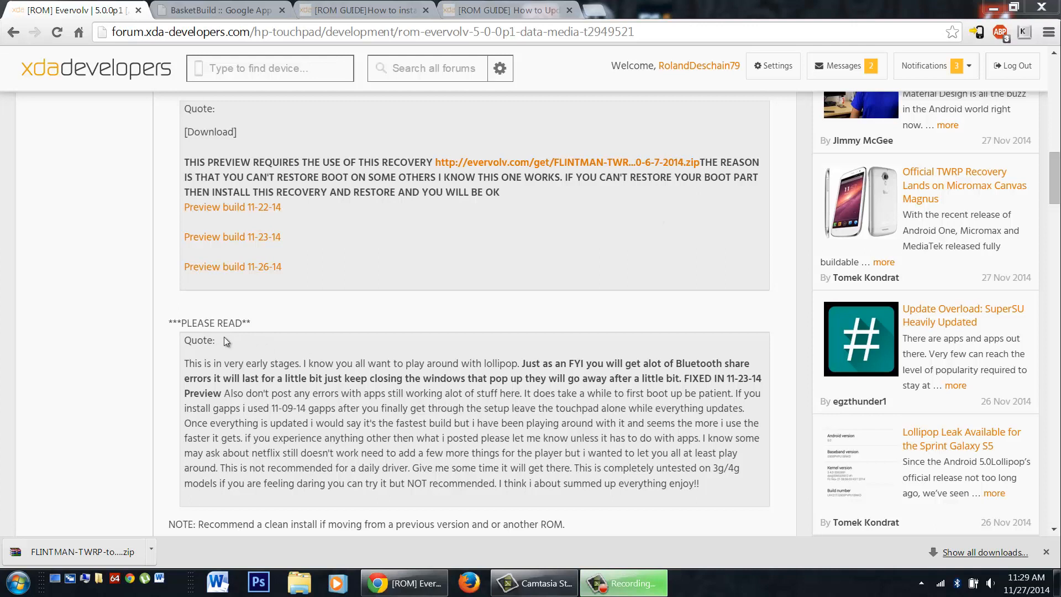
pyautogui.moveTo(255, 369)
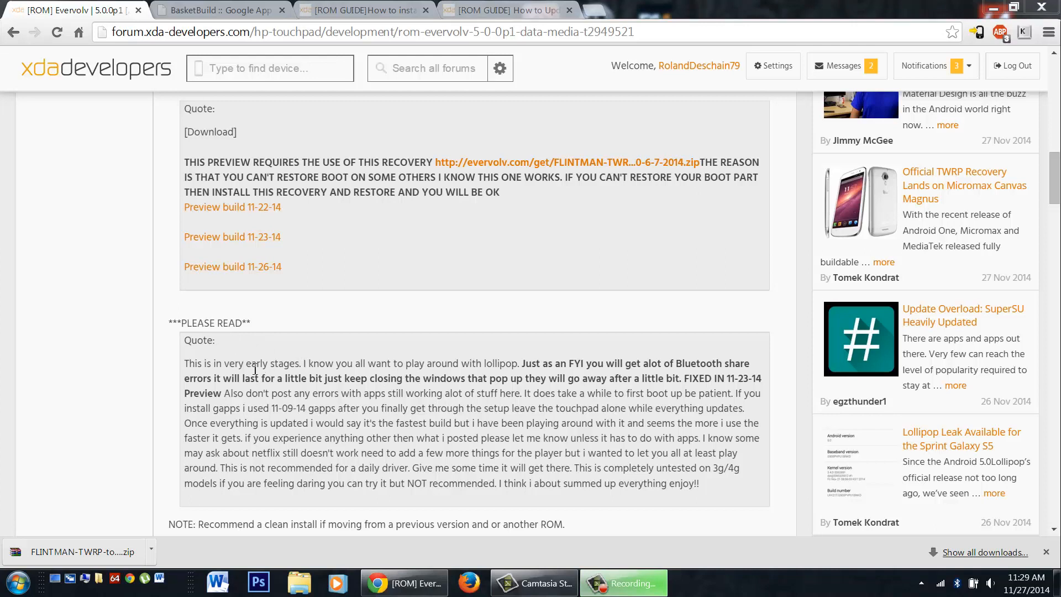
# - Highlight 'share' and then '11-09-14 gapps' in the PLEASE READ notes
pyautogui.doubleClick(223, 363)
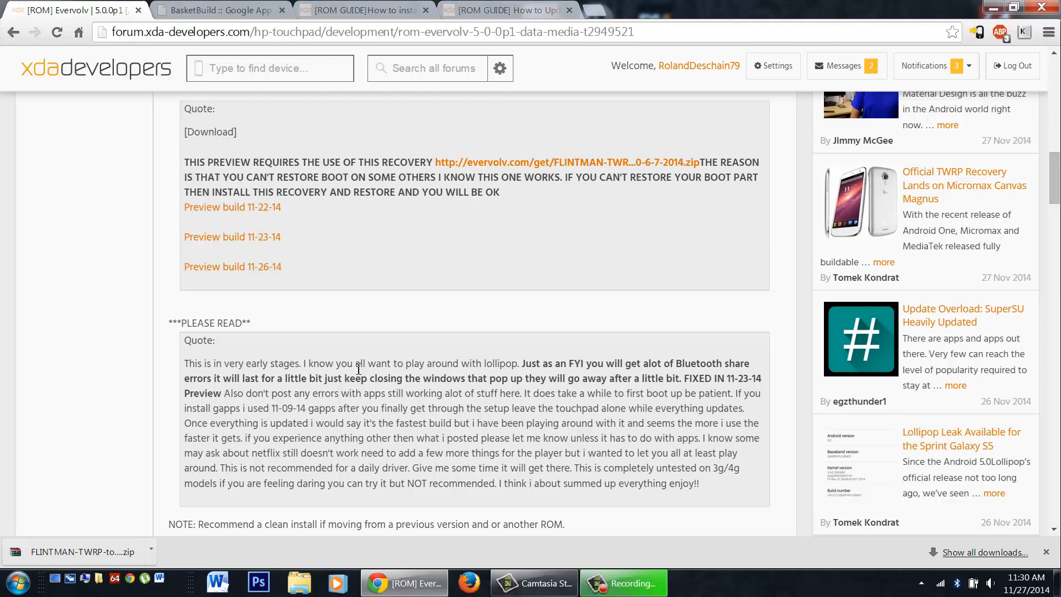
pyautogui.moveTo(557, 376)
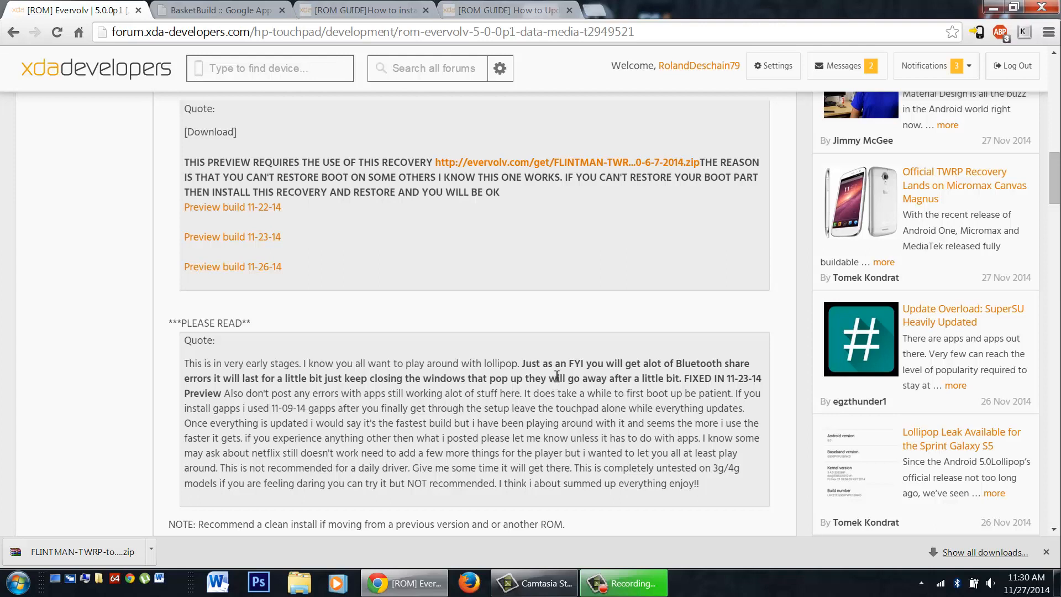
pyautogui.moveTo(693, 364)
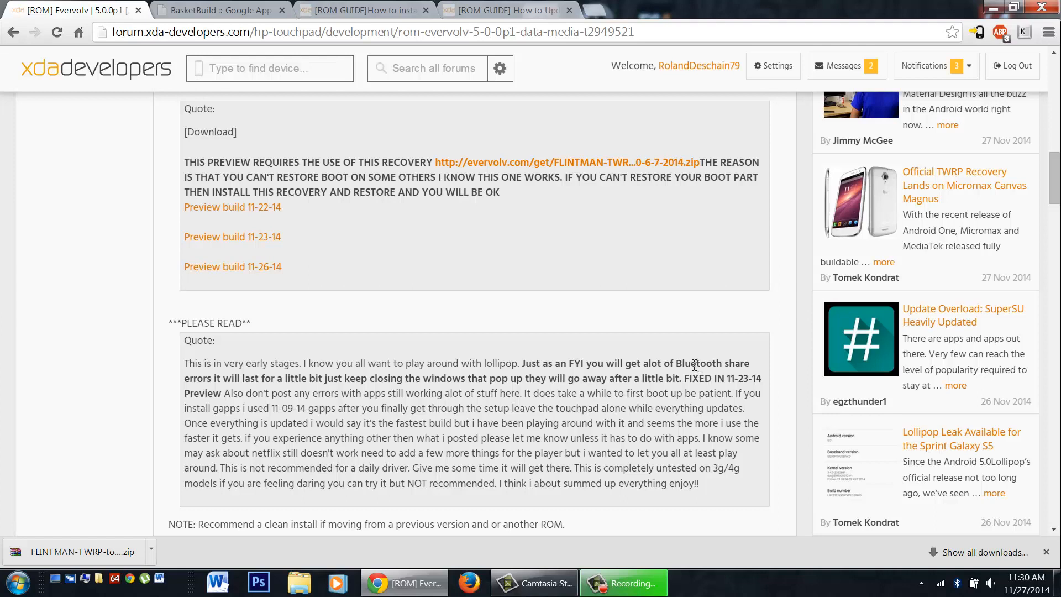
pyautogui.doubleClick(737, 363)
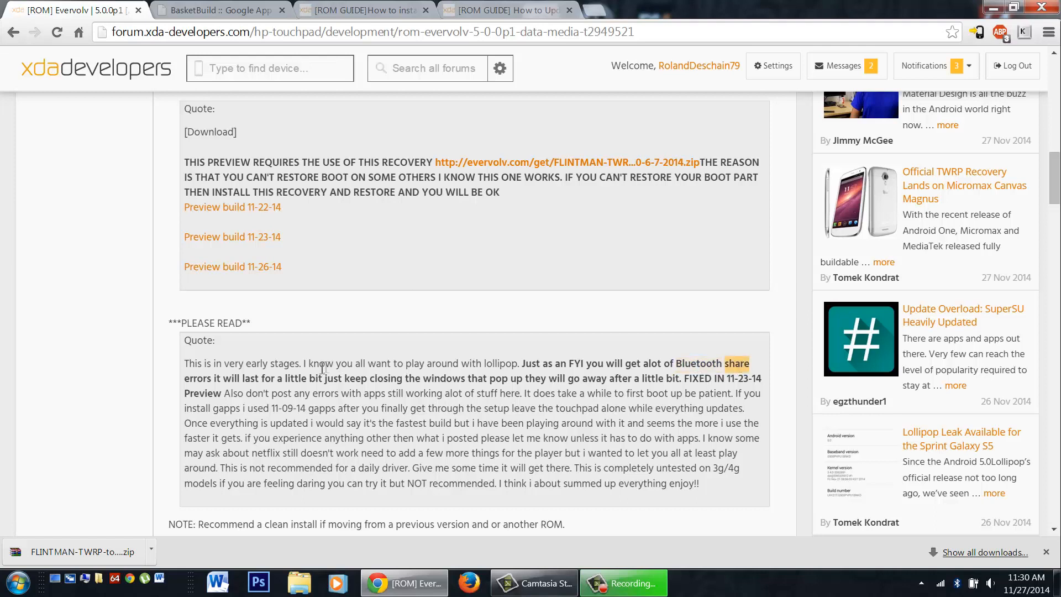
pyautogui.moveTo(561, 382)
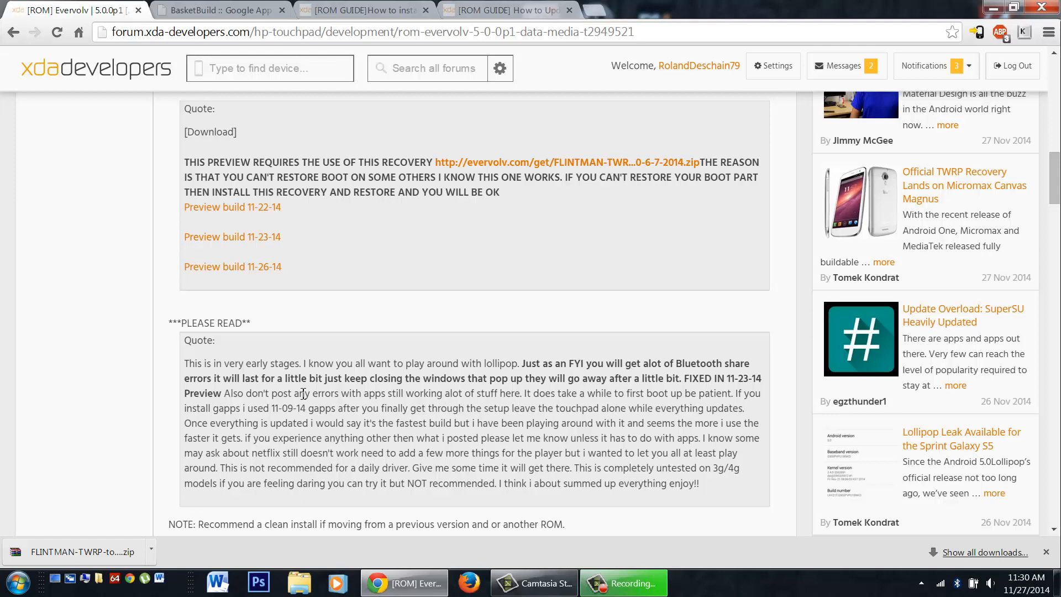
pyautogui.moveTo(291, 412)
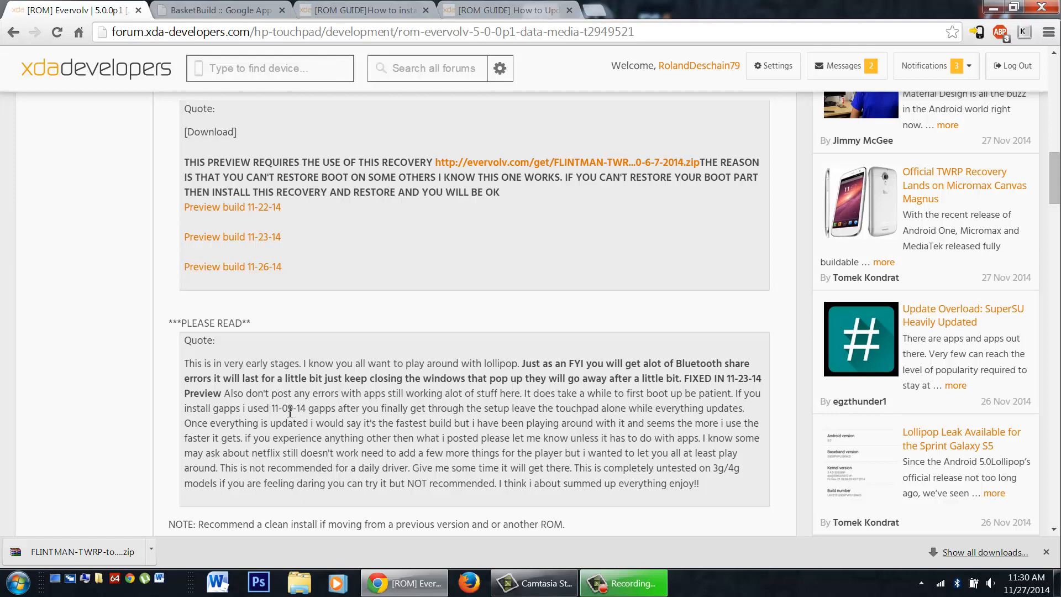
pyautogui.doubleClick(325, 407)
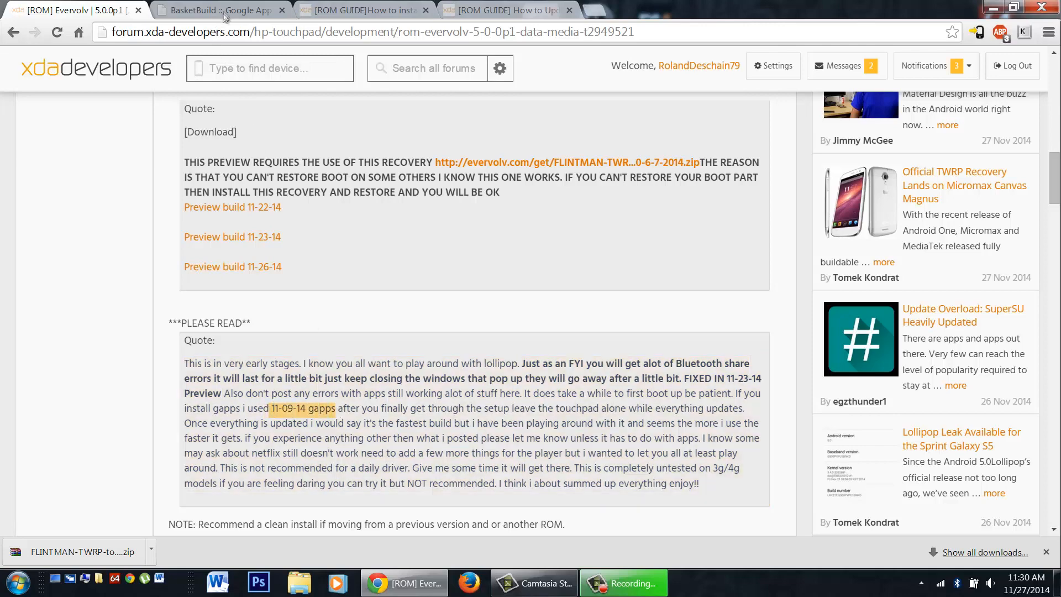
# - Download gapps-lp-20141109-signed.zip from BasketBuild's CM 12.0 row, then return to the Evervolv thread
pyautogui.click(223, 10)
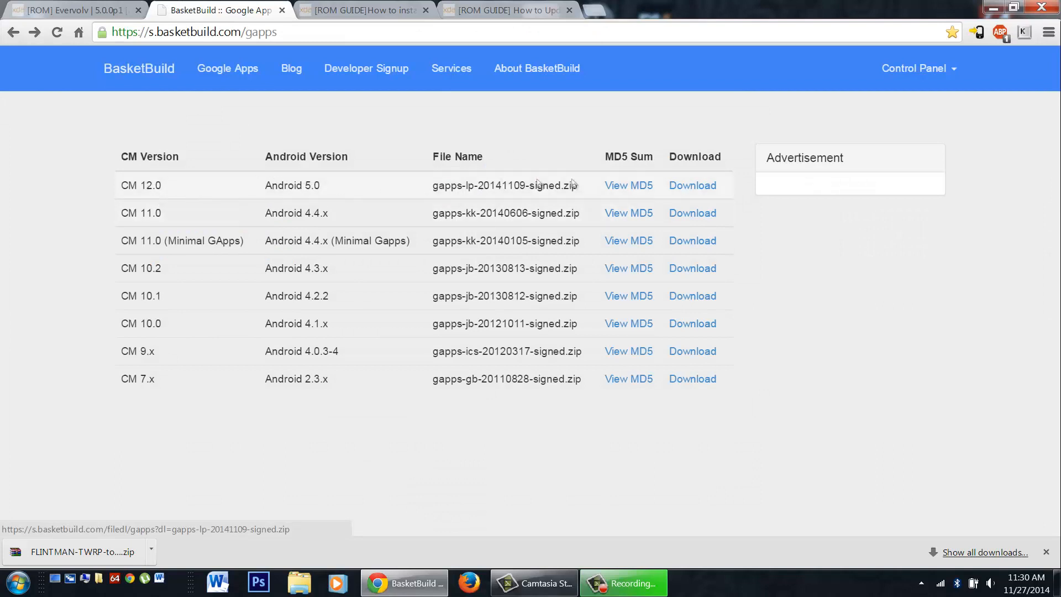
pyautogui.click(692, 185)
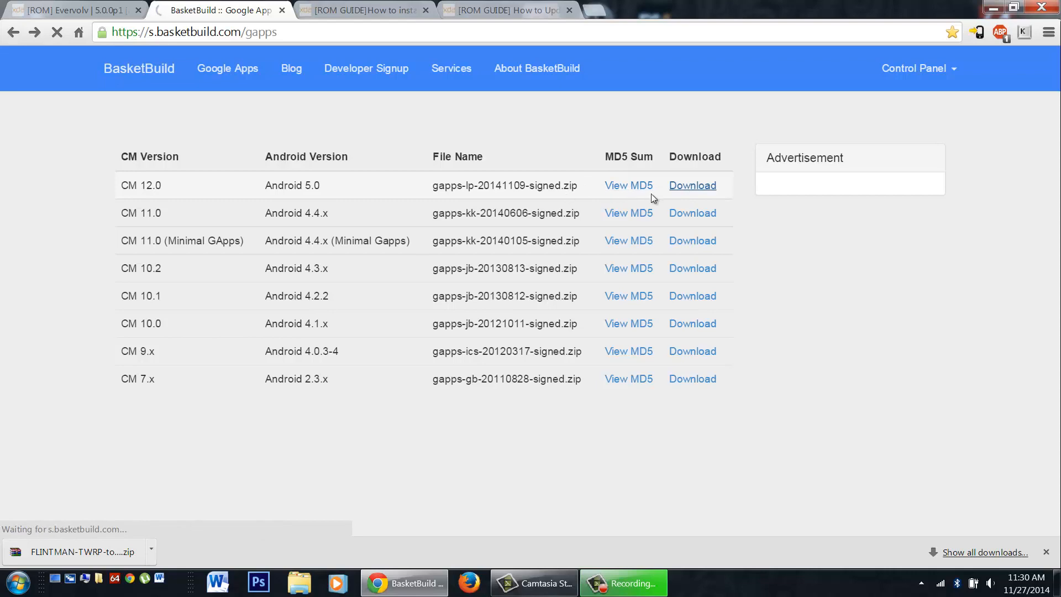
pyautogui.moveTo(281, 143)
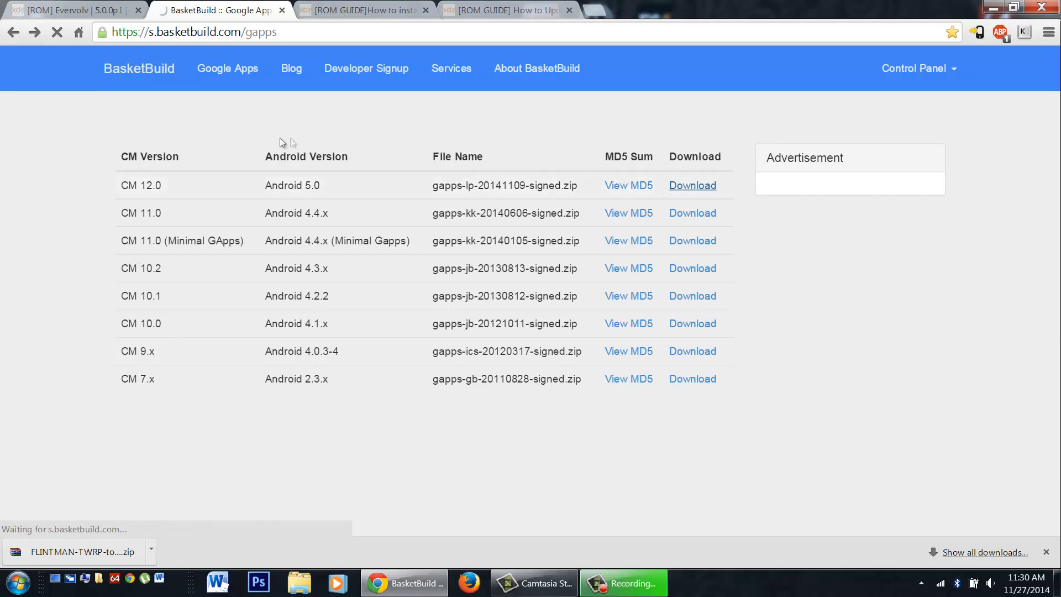
pyautogui.click(77, 11)
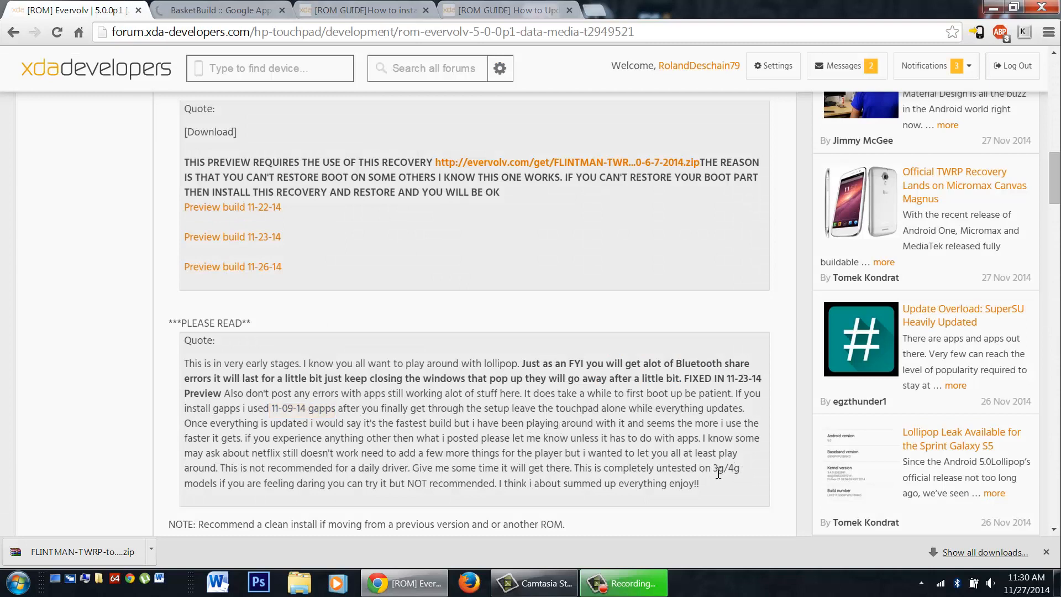
# - Scroll the Evervolv post past the NOTE to the Disclaimer and Special Thanks quotes
pyautogui.doubleClick(724, 468)
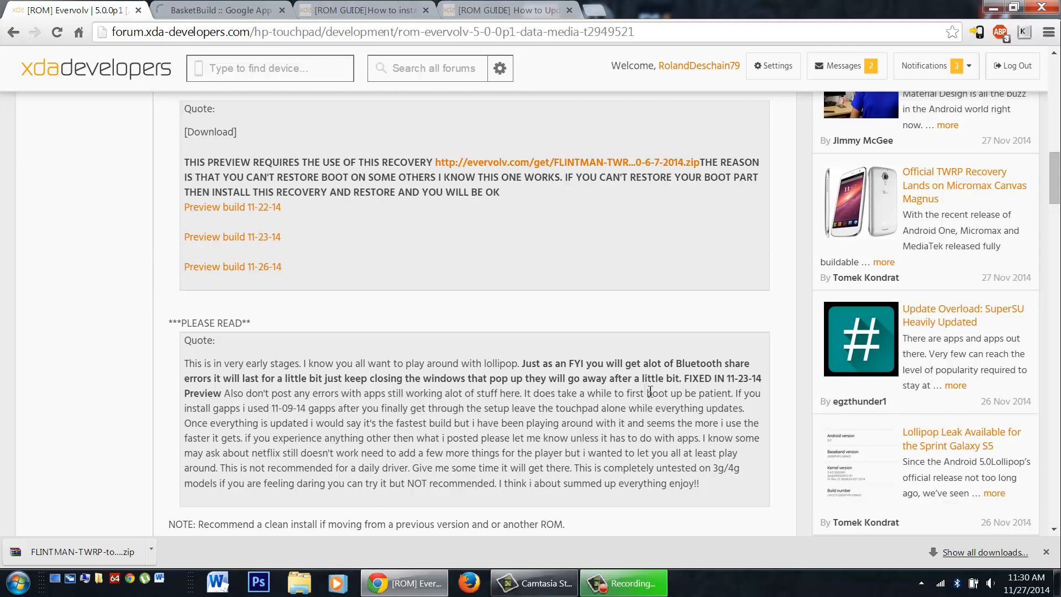
pyautogui.scroll(-3)
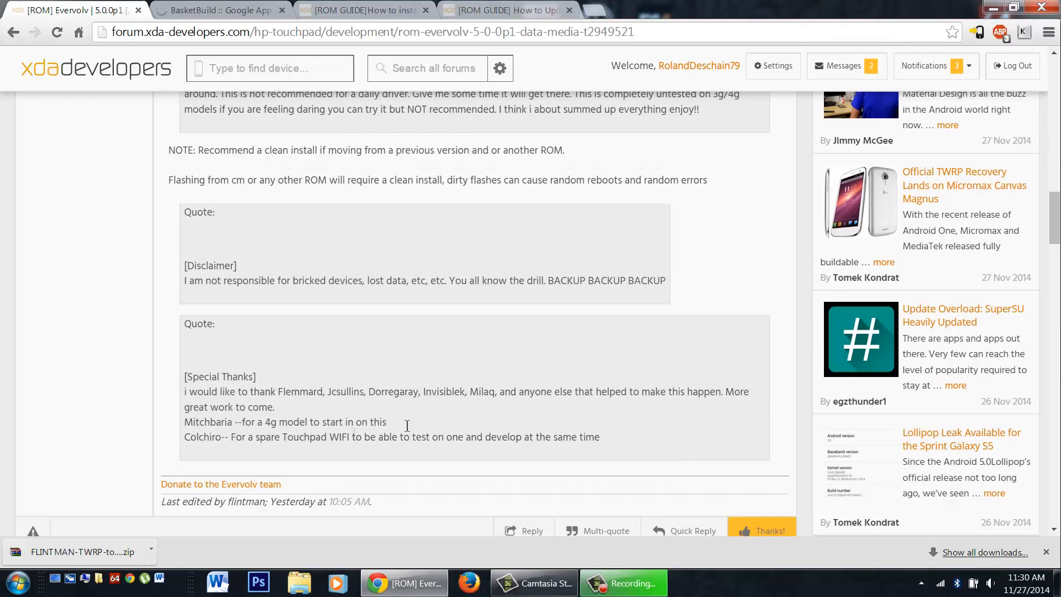
pyautogui.moveTo(184, 421); pyautogui.dragTo(599, 436)
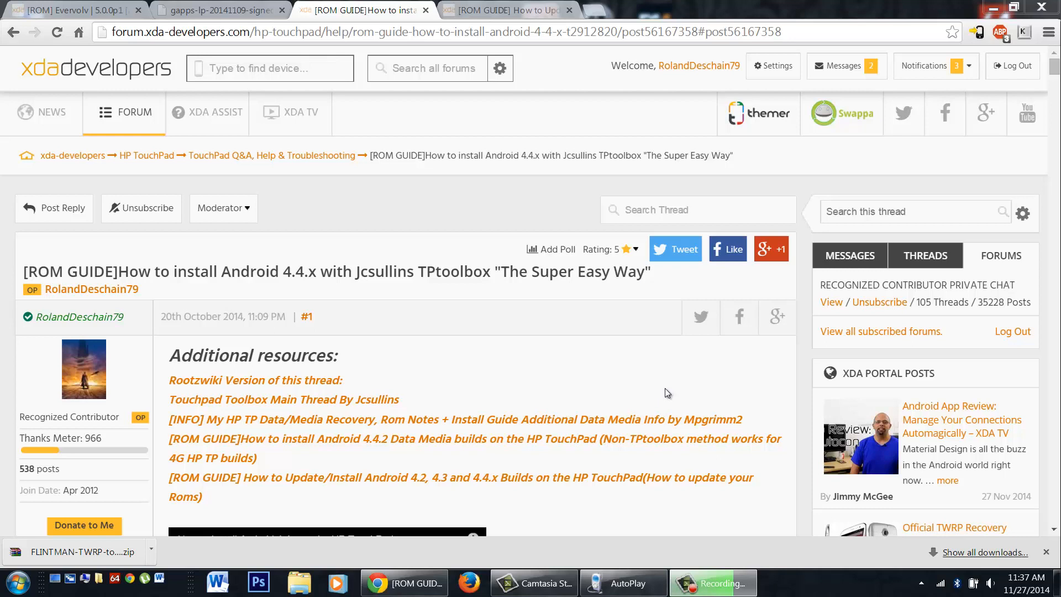
pyautogui.moveTo(662, 386)
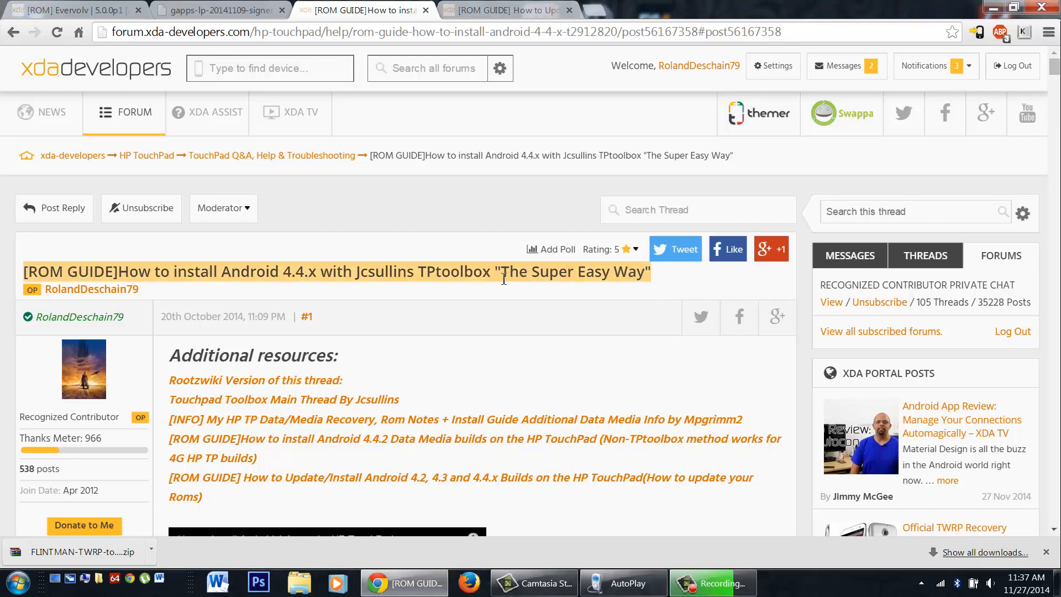
# - Scroll the TPtoolbox guide down to the 'Android 4.4.x Kitkat Data Media Rom Videos' heading
pyautogui.click(486, 347)
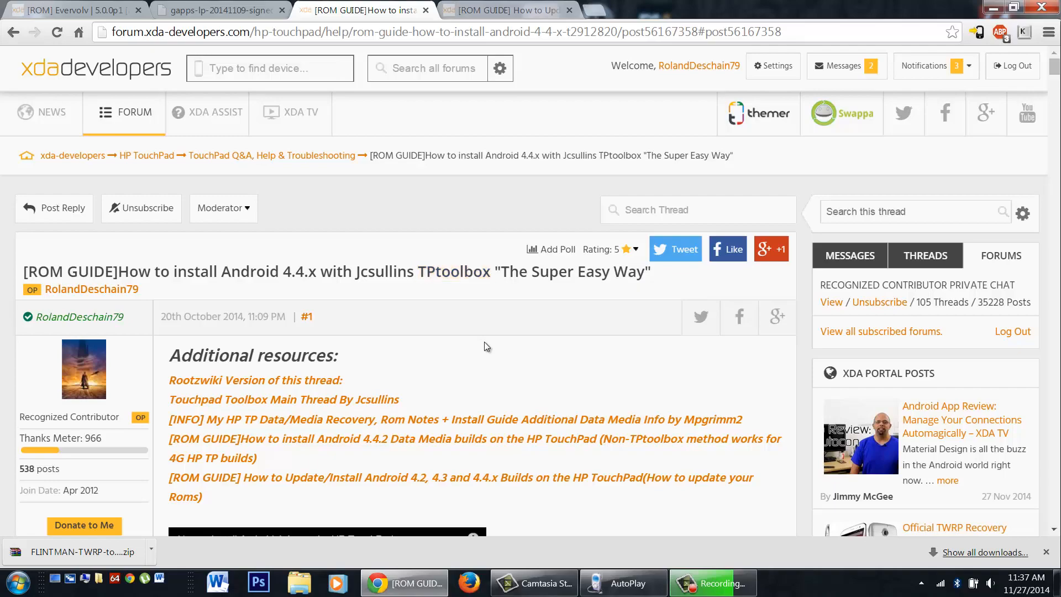
pyautogui.scroll(-3)
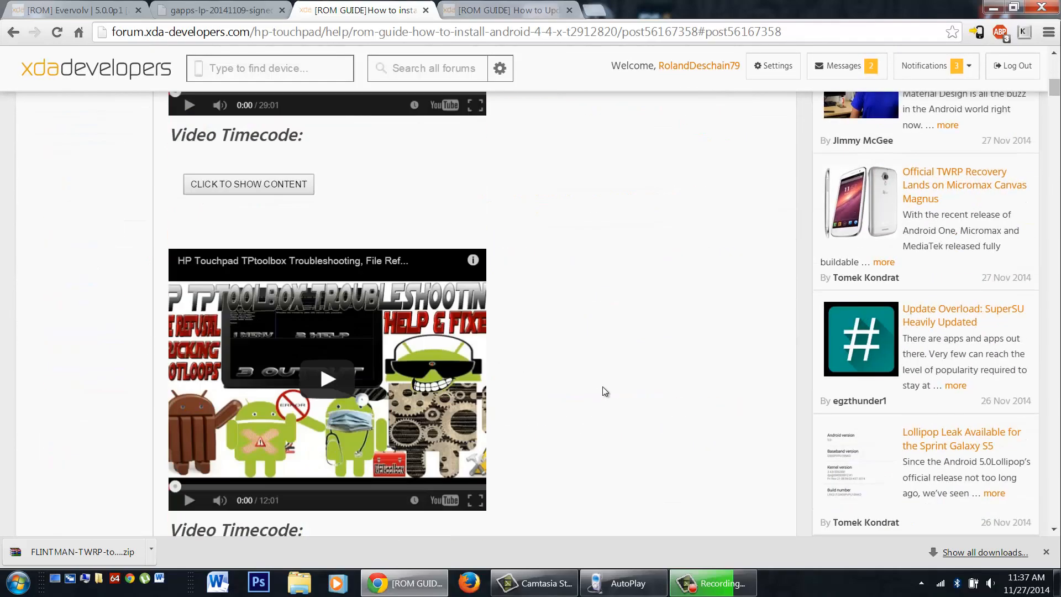
pyautogui.scroll(-3)
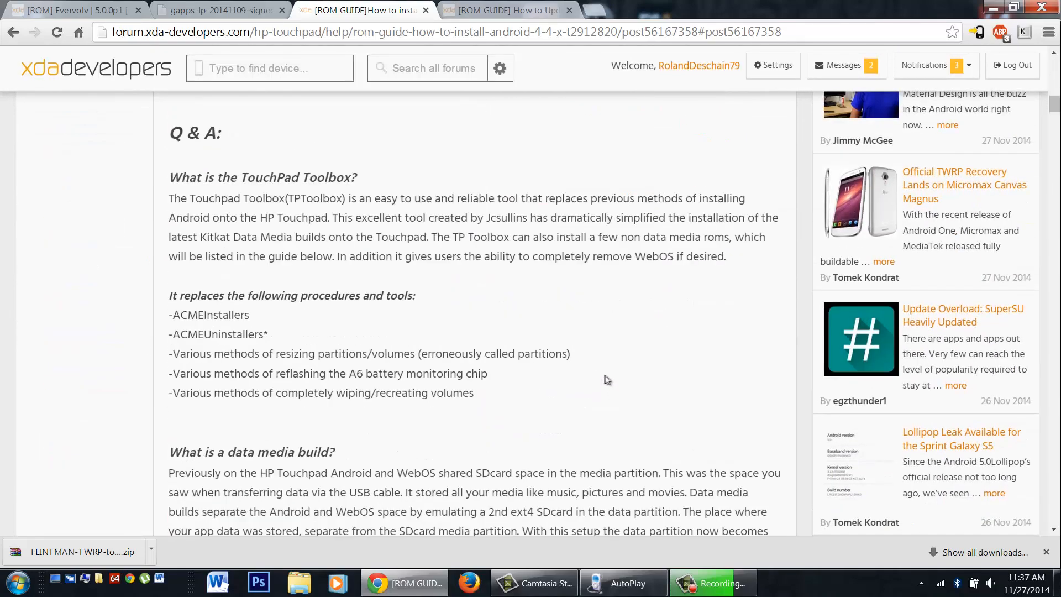
pyautogui.moveTo(369, 361)
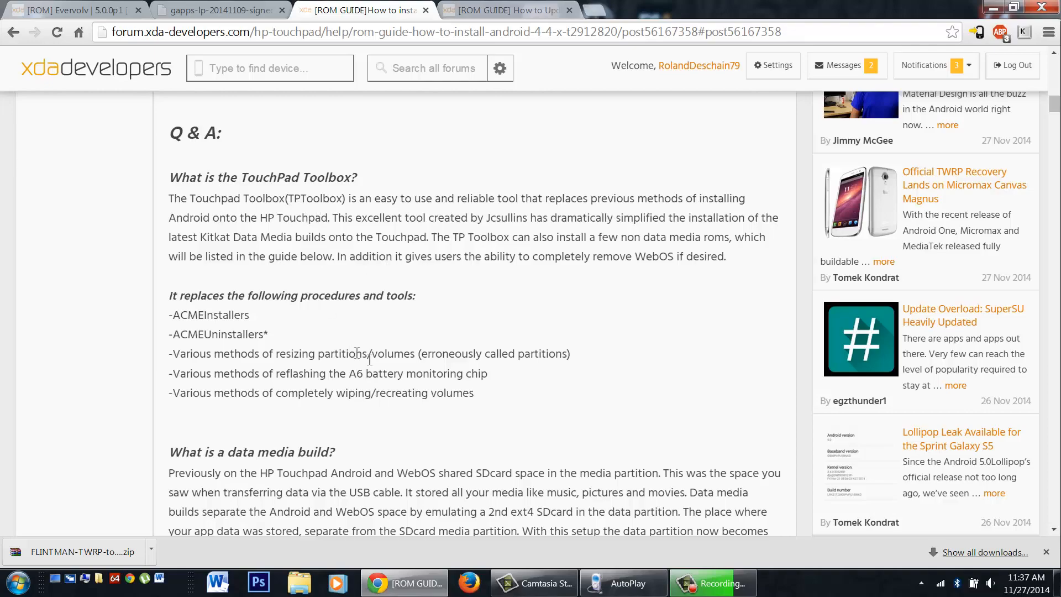
pyautogui.scroll(-3)
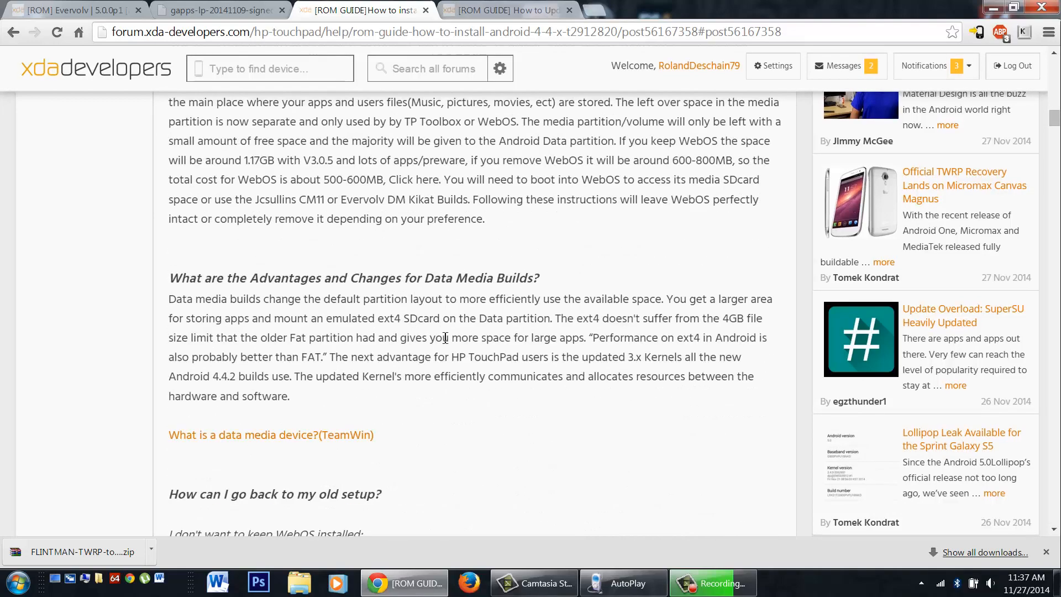
pyautogui.scroll(-3)
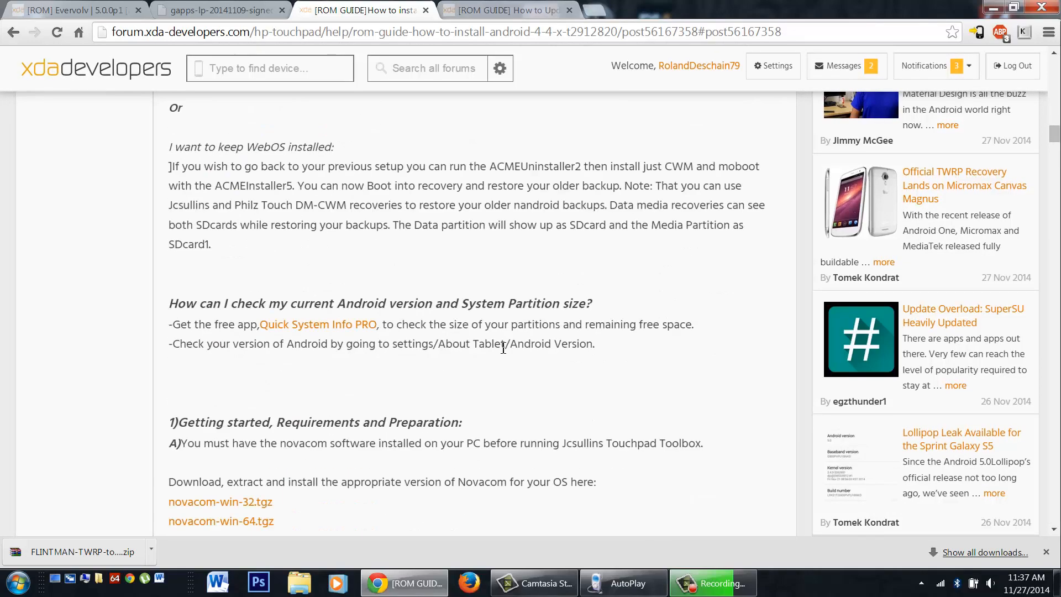
pyautogui.scroll(-3)
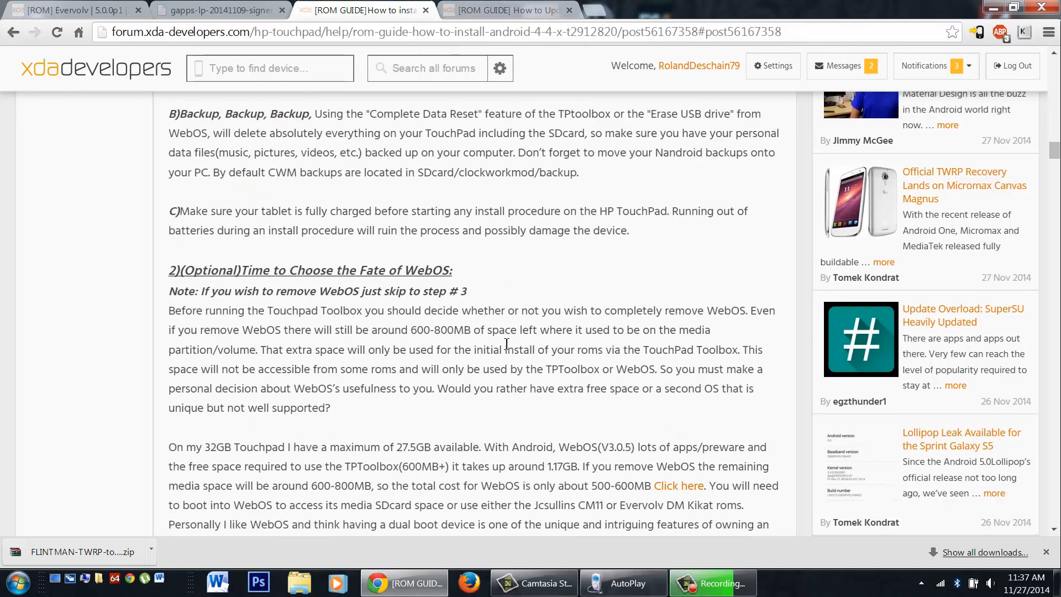
pyautogui.scroll(-3)
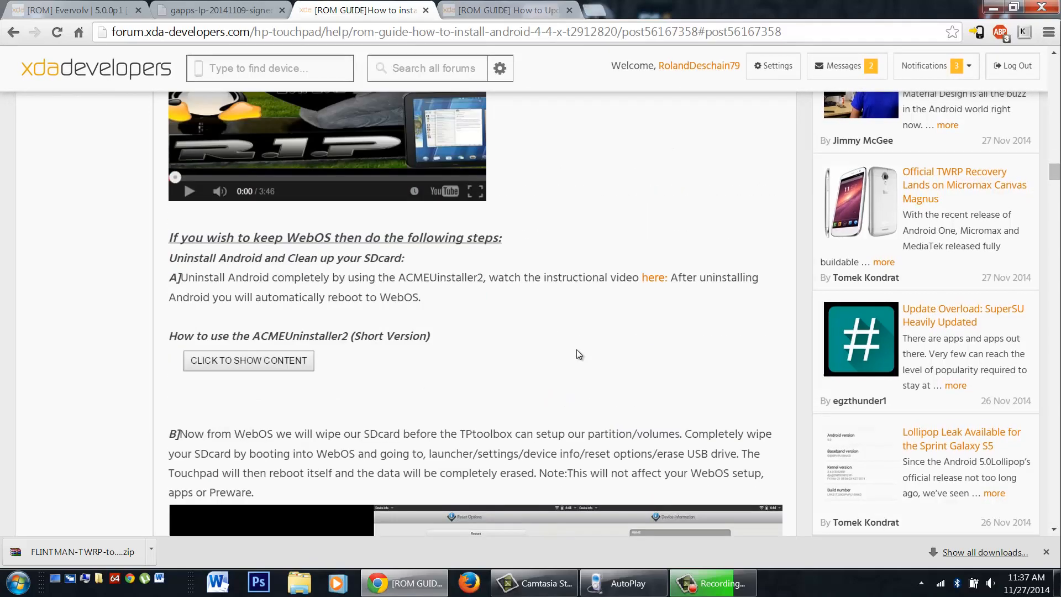
pyautogui.scroll(-3)
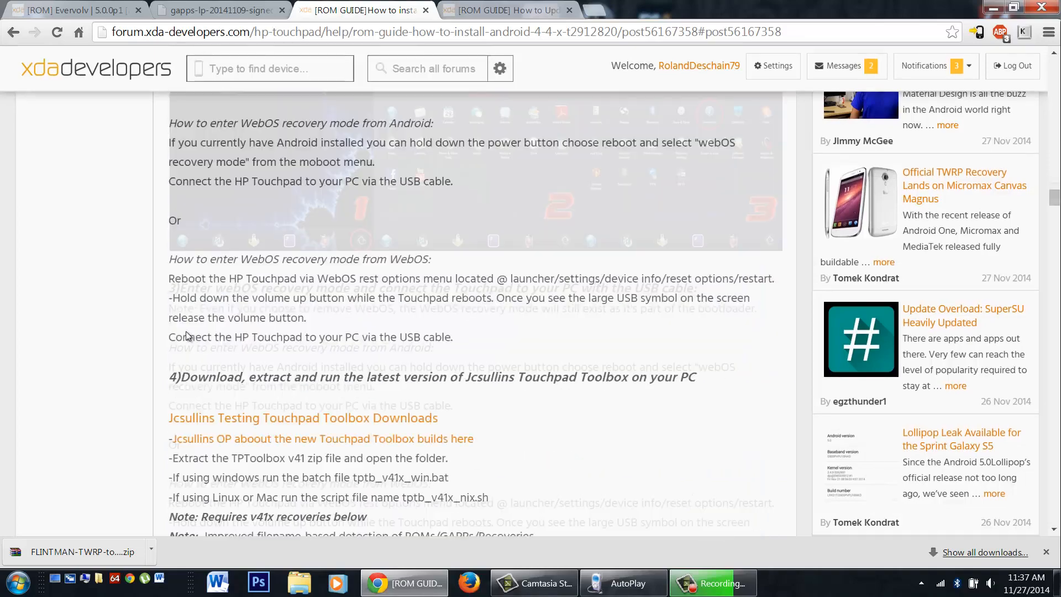
pyautogui.scroll(-3)
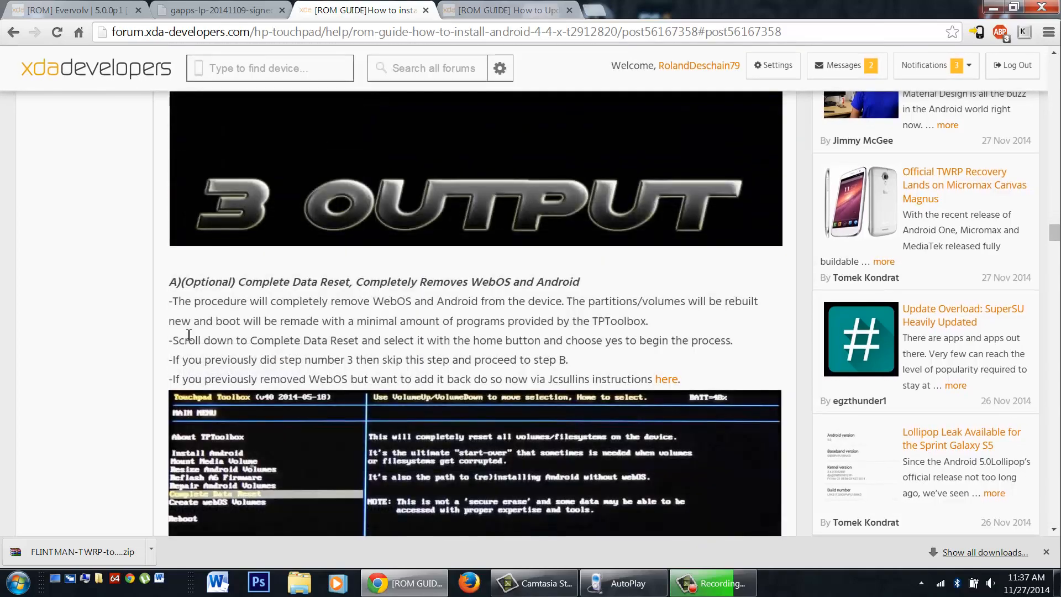
pyautogui.scroll(-3)
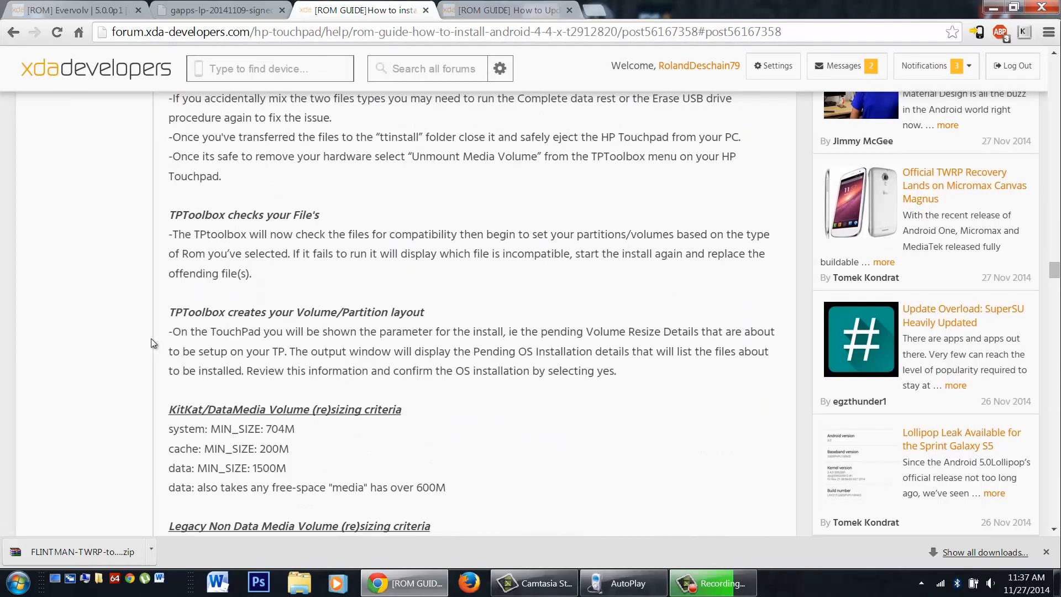
pyautogui.scroll(-3)
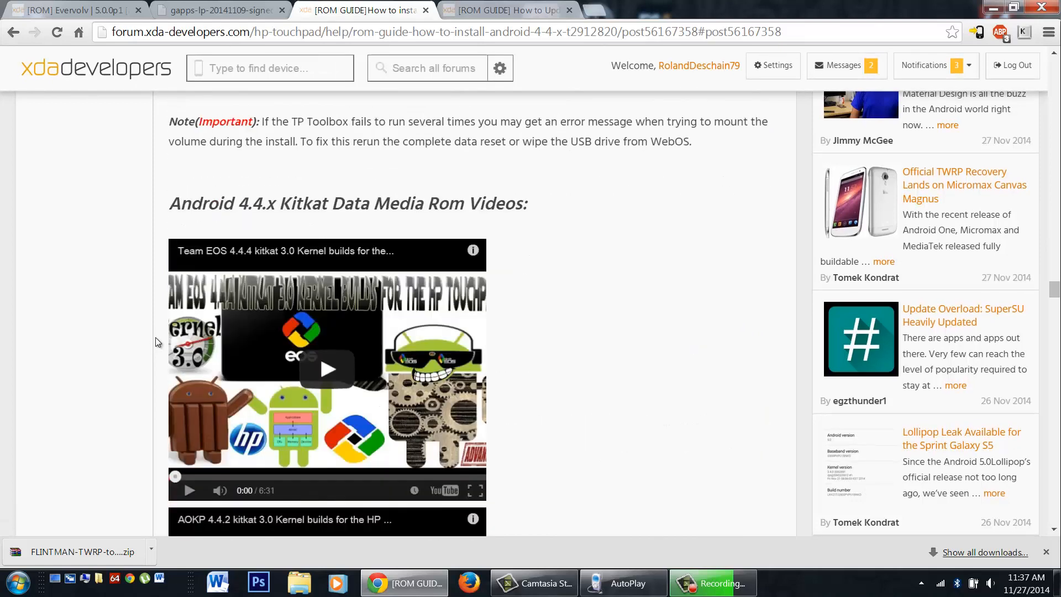
pyautogui.click(485, 26)
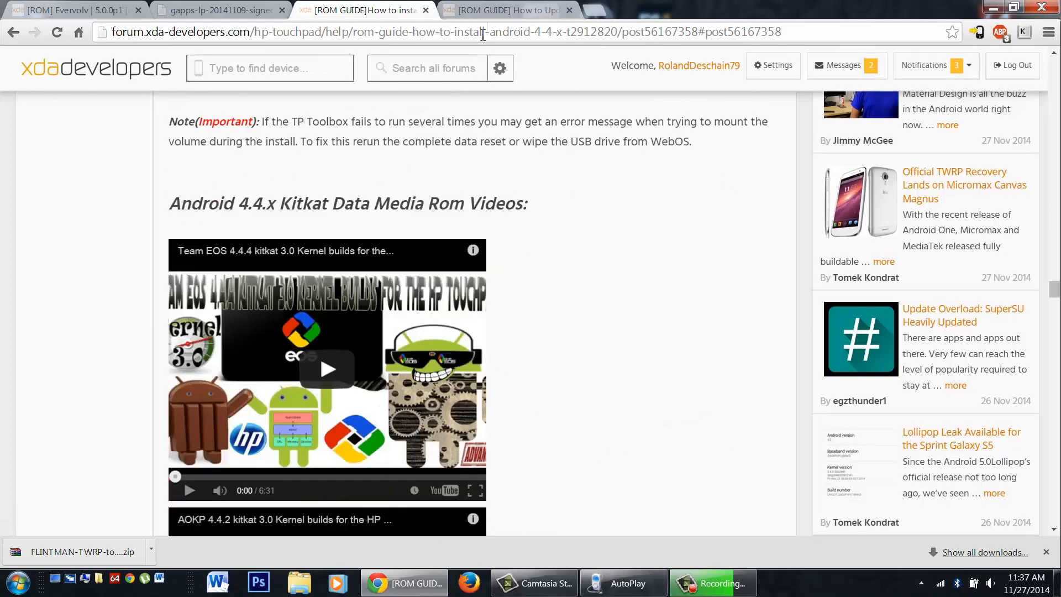
# - View the Android 4.2/4.3/4.4.2 update guide's video, then return to the Evervolv thread
pyautogui.click(504, 10)
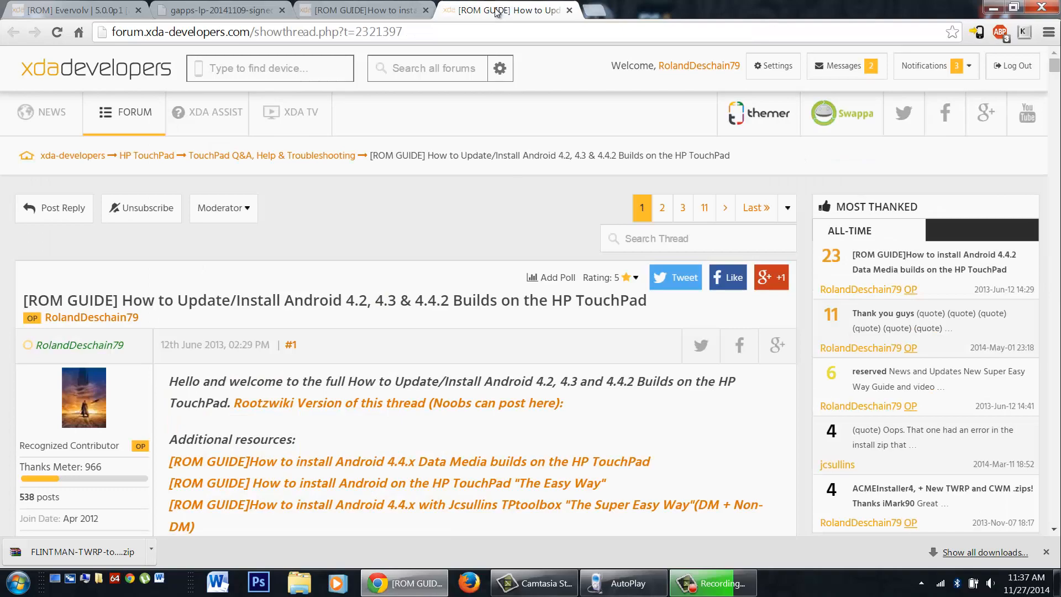
pyautogui.scroll(-3)
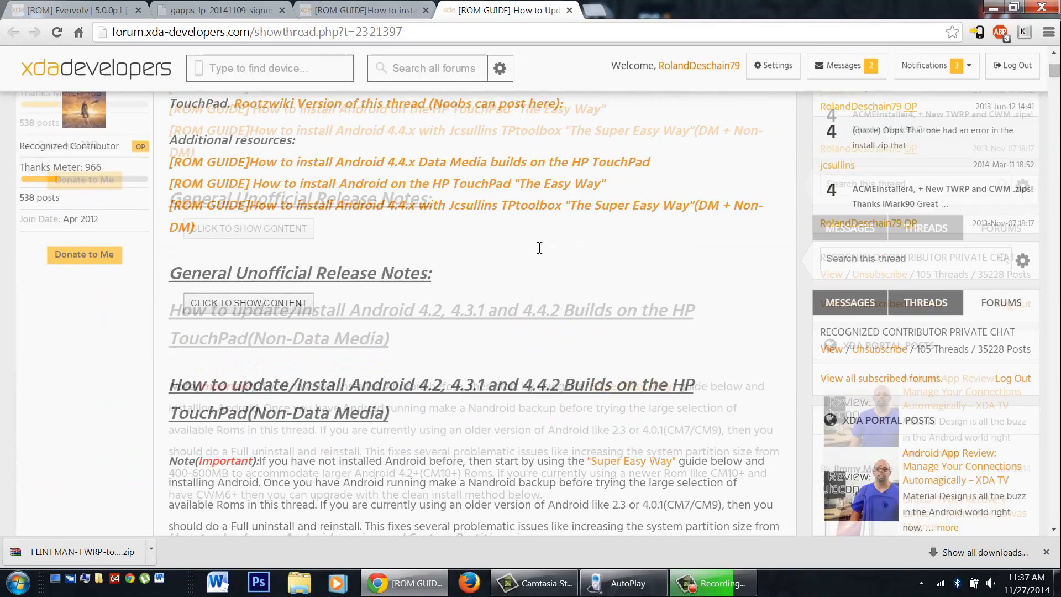
pyautogui.scroll(-3)
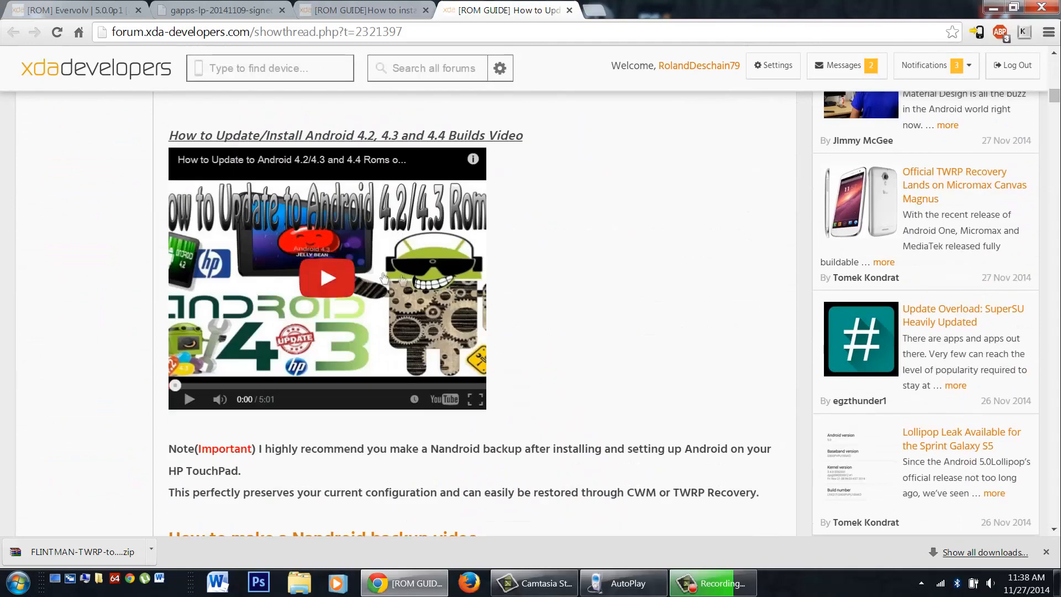
pyautogui.moveTo(513, 307)
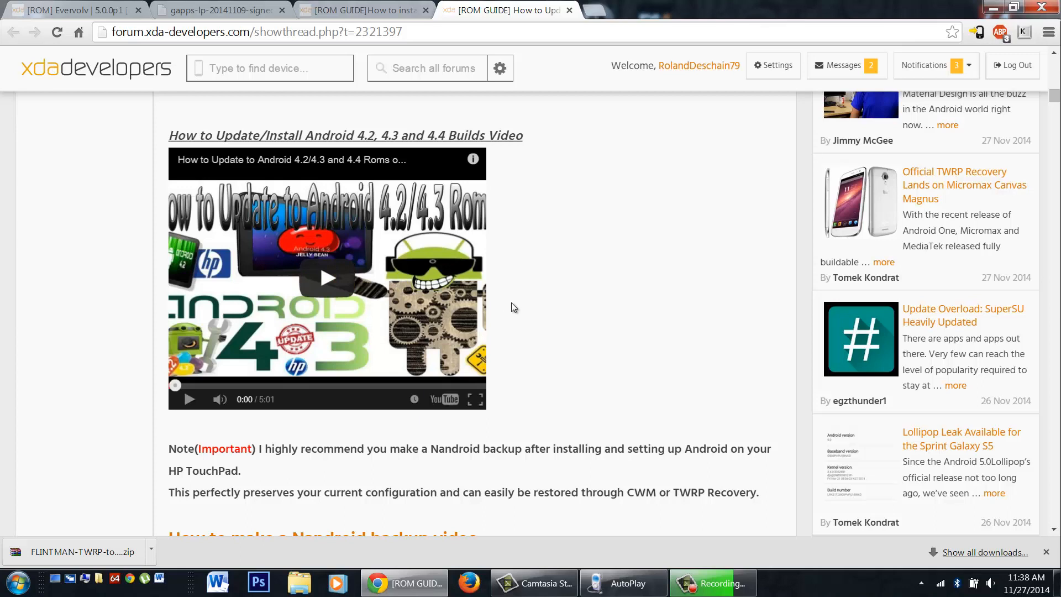
pyautogui.moveTo(371, 20)
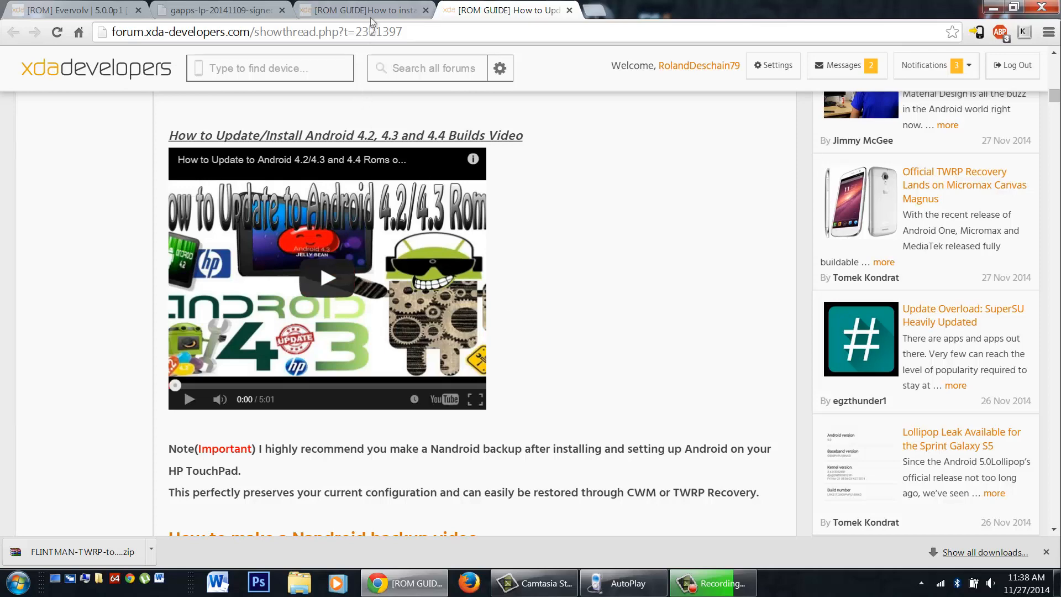
pyautogui.moveTo(373, 16)
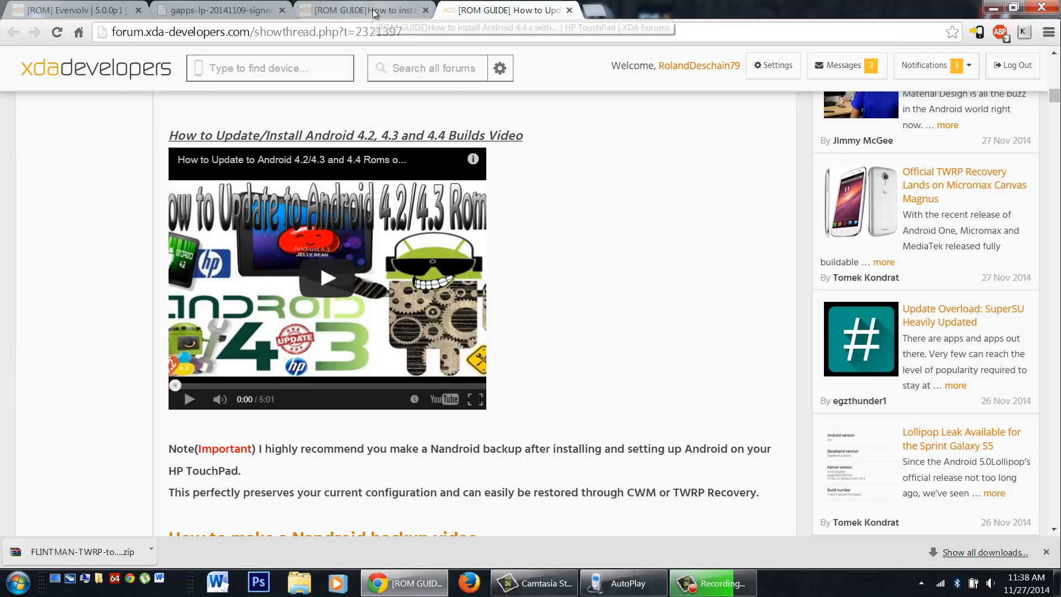
pyautogui.click(72, 11)
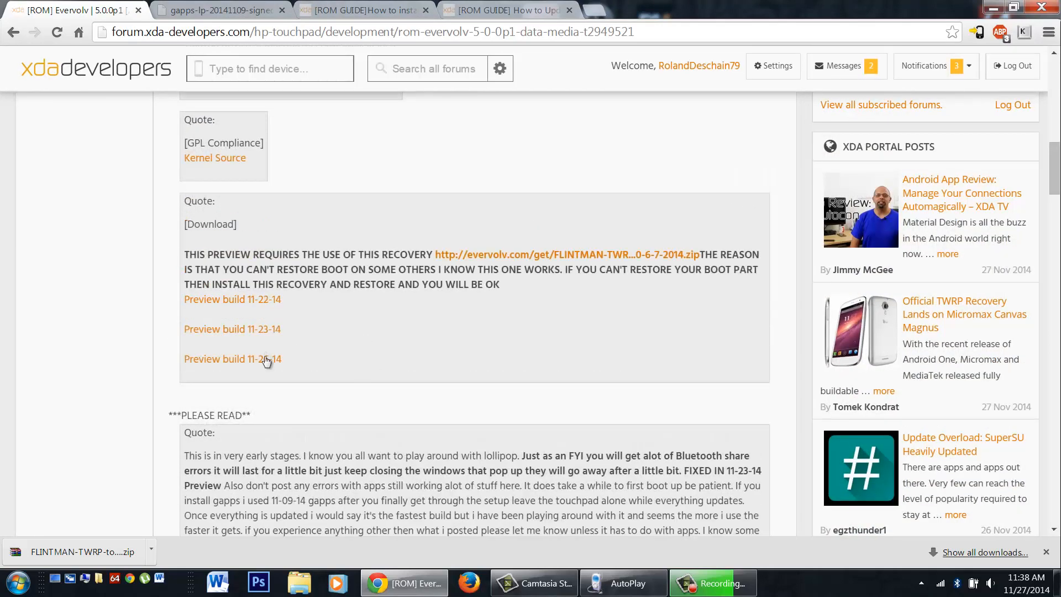
# - Open the latest Evervolv 5.0.0p1 preview build download link
pyautogui.click(232, 359)
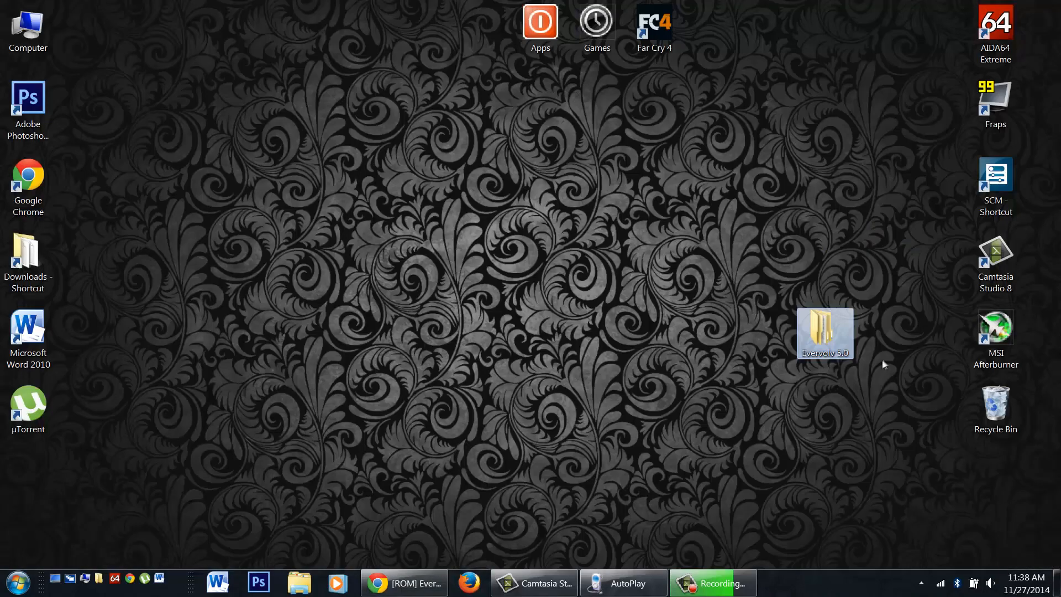
pyautogui.moveTo(825, 332)
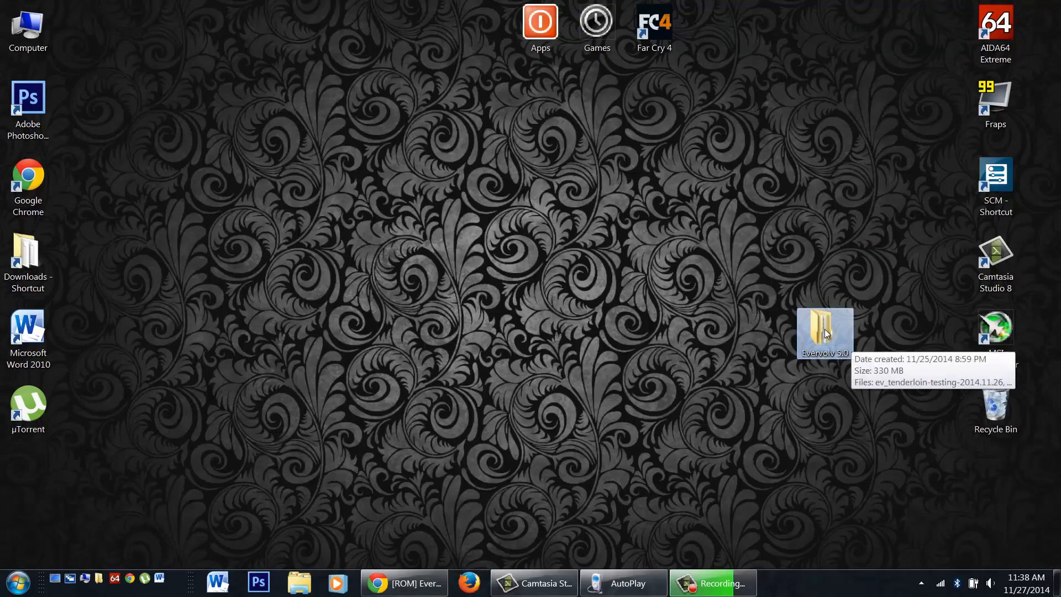
# - Open the Evervolv 5.0 folder and inspect the ROM, gapps and TWRP recovery zips
pyautogui.doubleClick(825, 332)
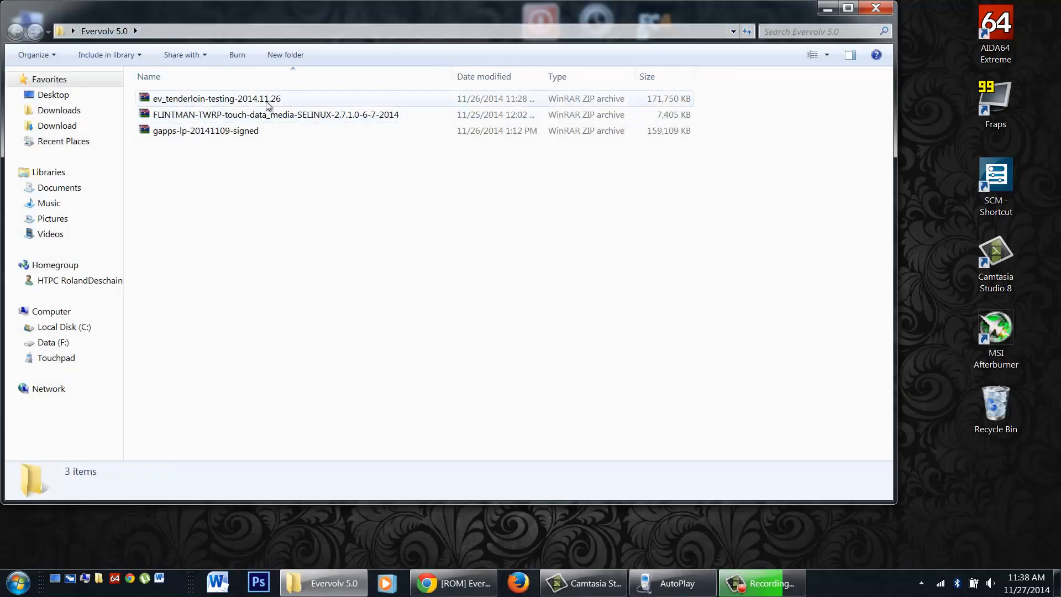
pyautogui.click(216, 98)
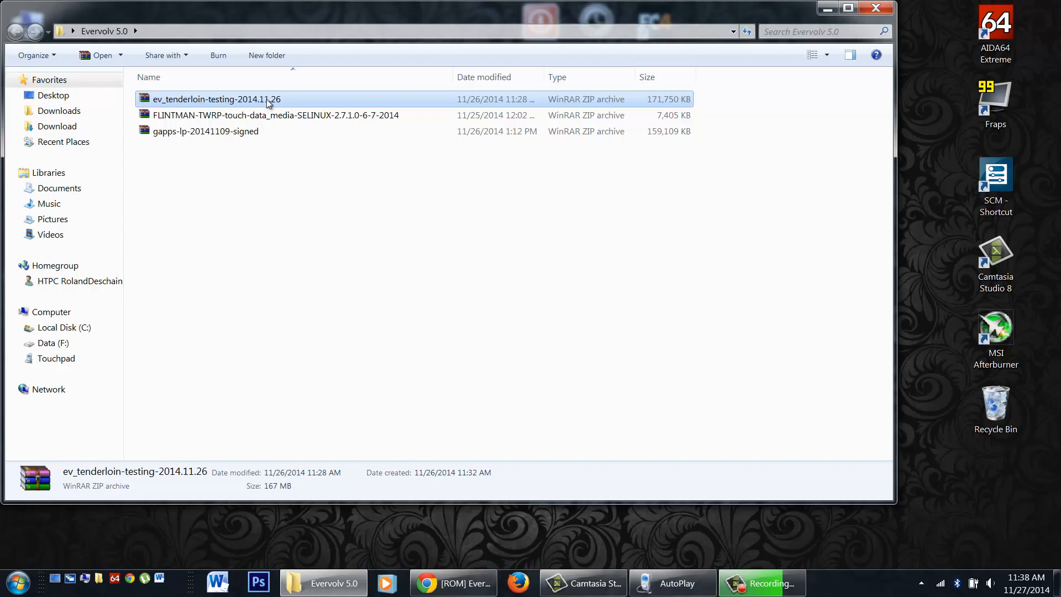
pyautogui.click(205, 131)
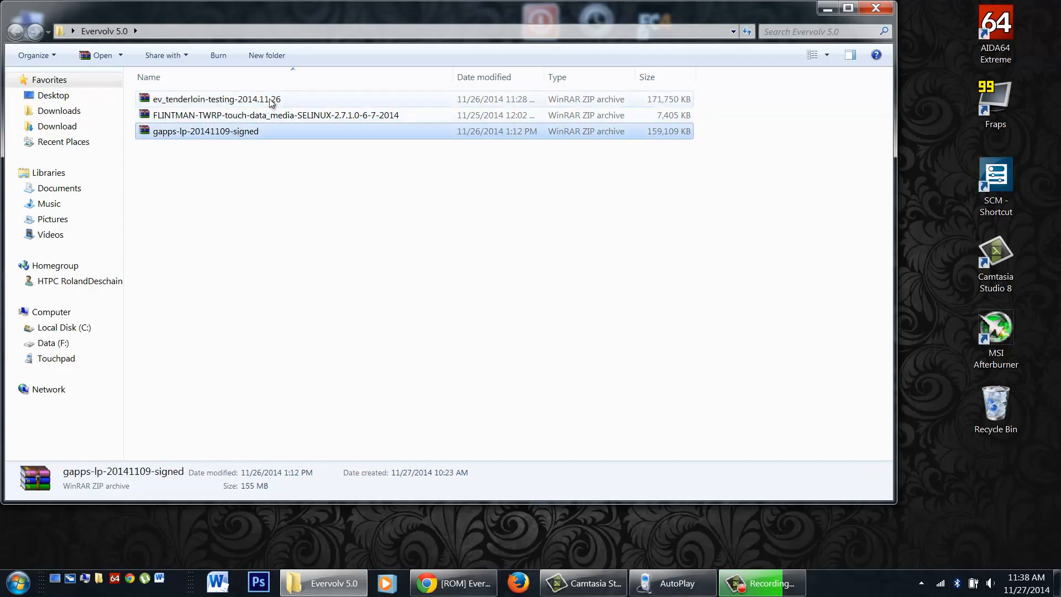
pyautogui.click(271, 115)
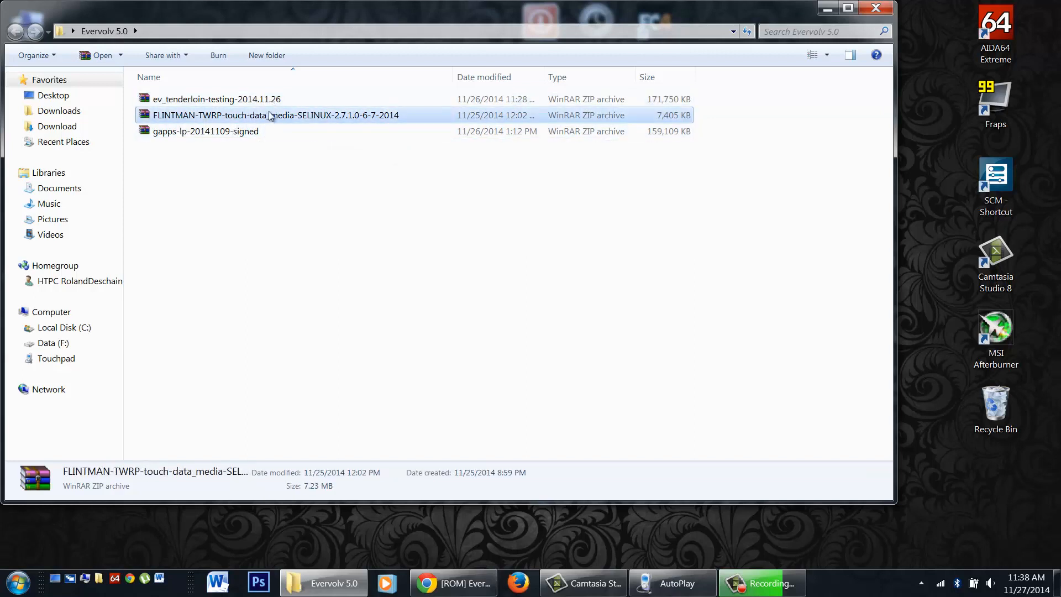
pyautogui.moveTo(295, 232)
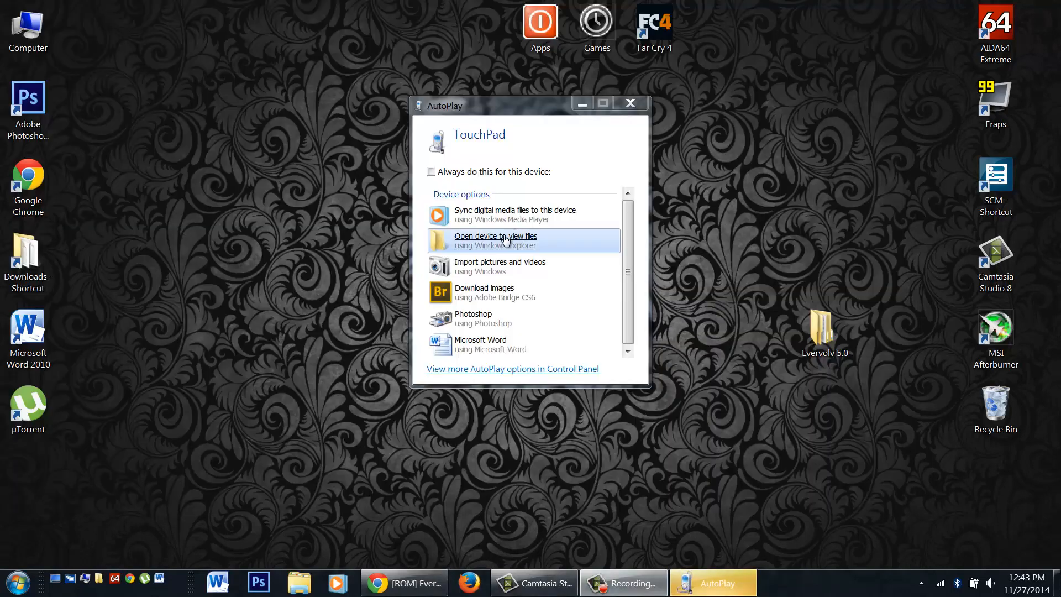
# - Open the TouchPad's internal storage from AutoPlay and browse its files
pyautogui.click(495, 240)
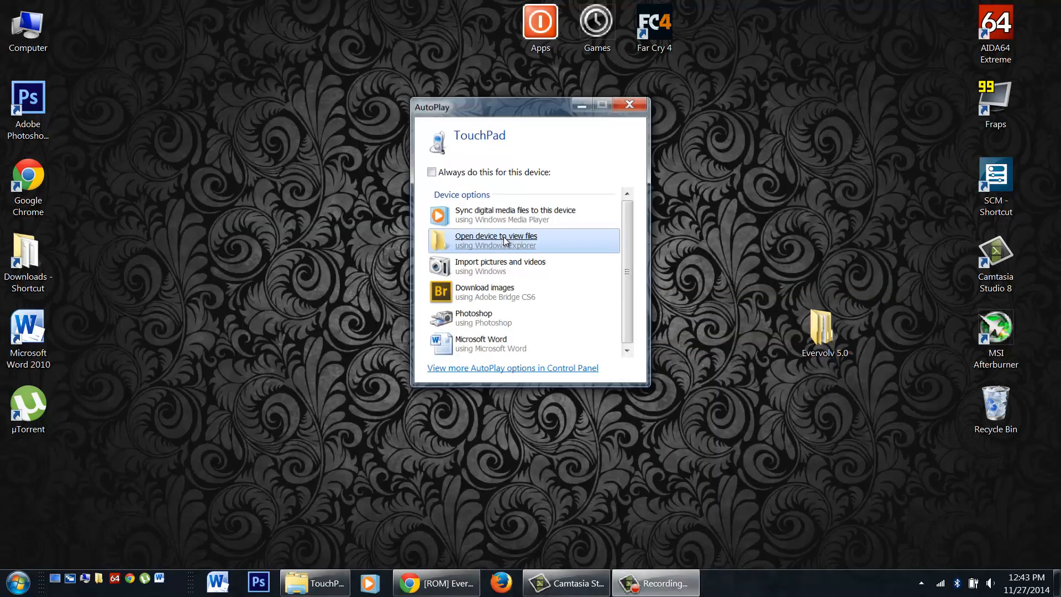
pyautogui.click(496, 236)
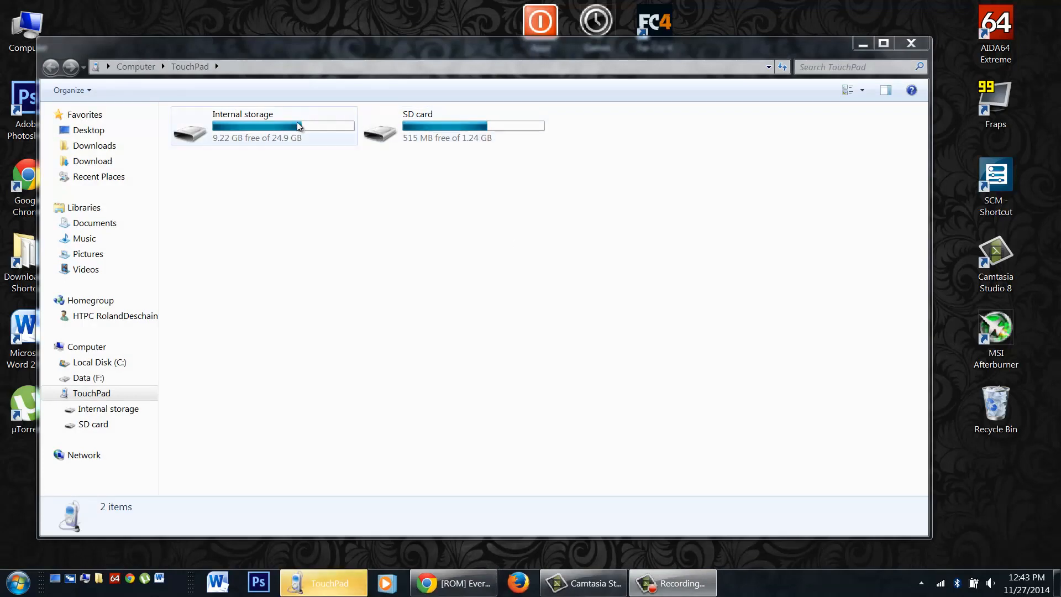
pyautogui.doubleClick(264, 125)
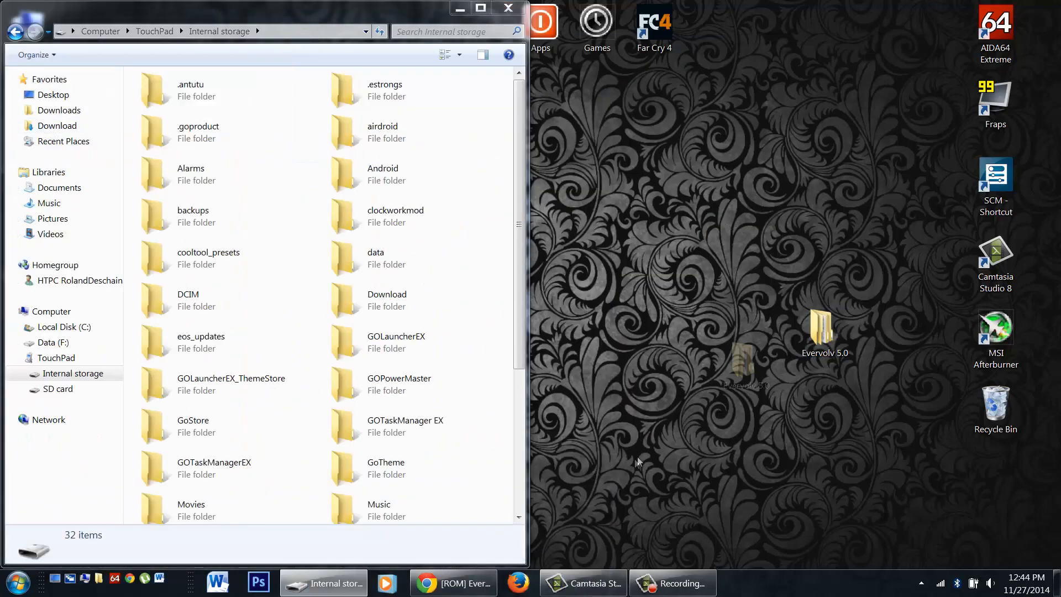
pyautogui.scroll(-3)
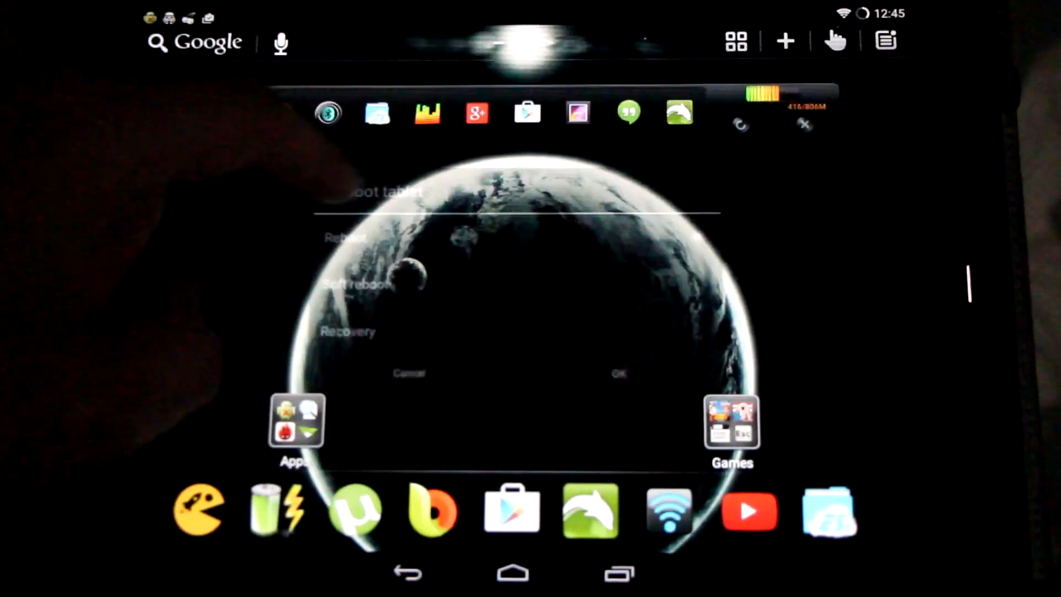
# - Reboot the tablet into PhilZ recovery and select Wipe Data/Factory Reset
pyautogui.click(706, 334)
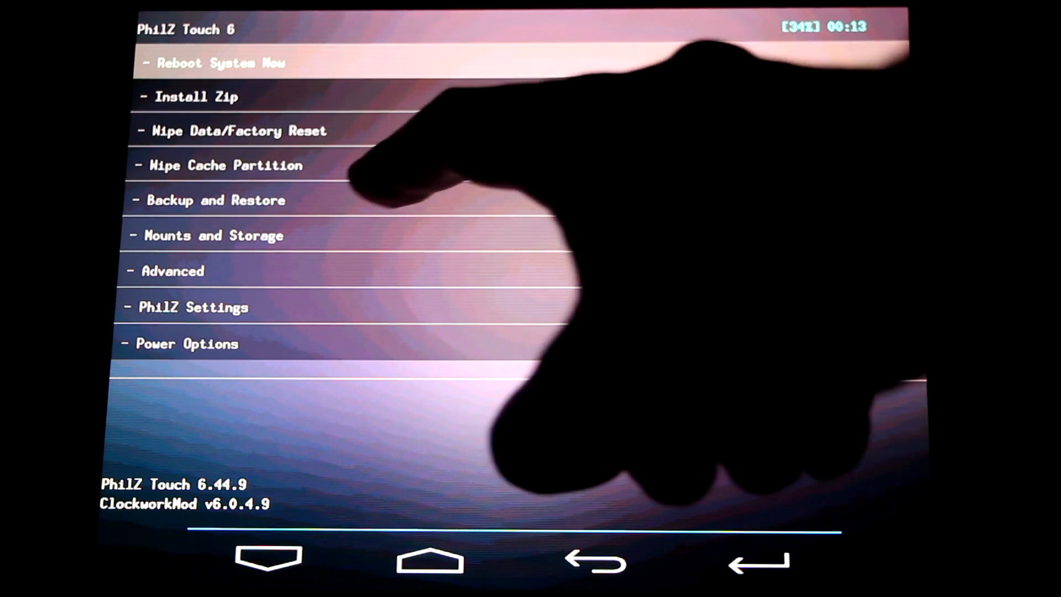
pyautogui.click(215, 200)
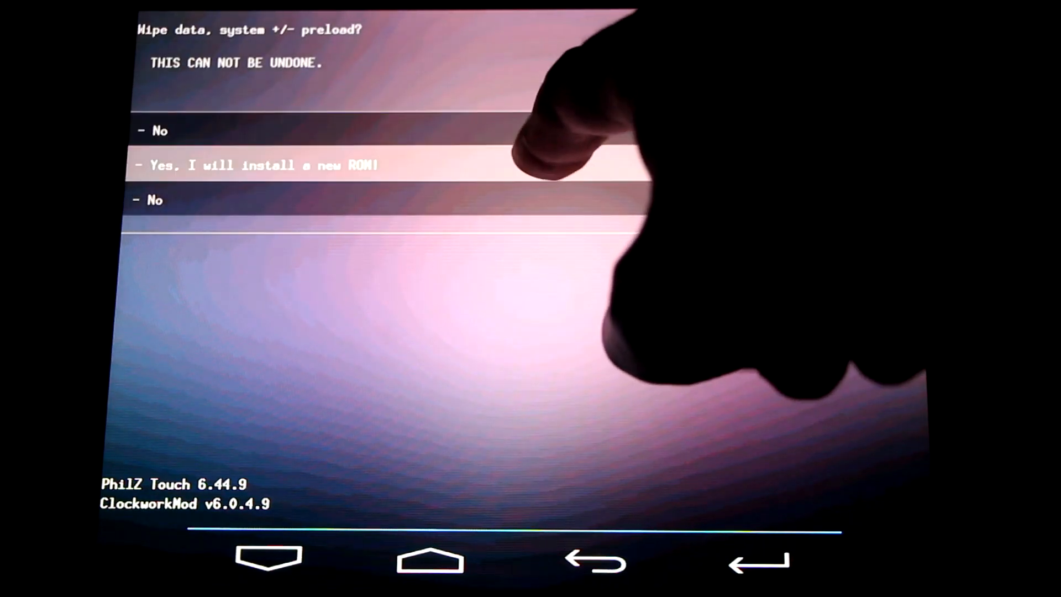
# - Confirm 'Yes, I will install a new ROM!' to wipe data and format /system
pyautogui.click(257, 165)
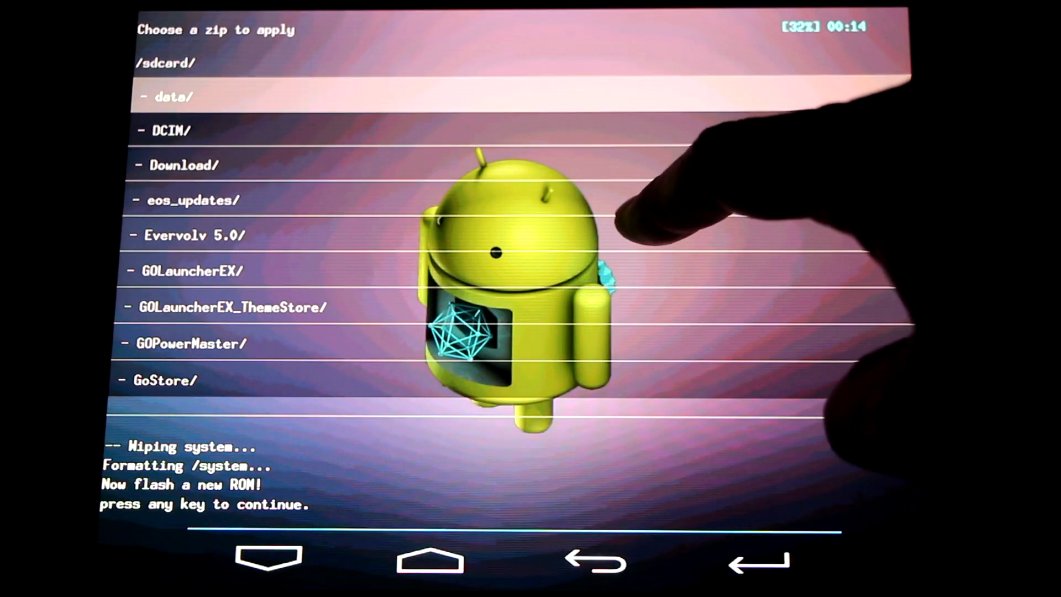
# - Open the Evervolv 5.0 folder in 'Choose a zip to apply'
pyautogui.click(193, 235)
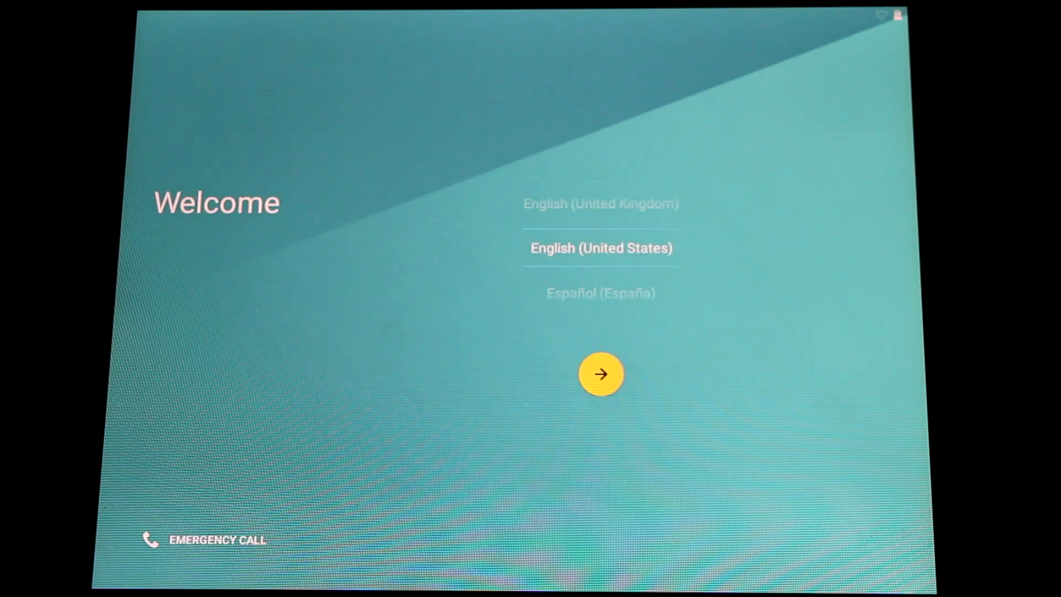
# - Begin setup in English (United States), then show the full list of installed apps
pyautogui.click(604, 374)
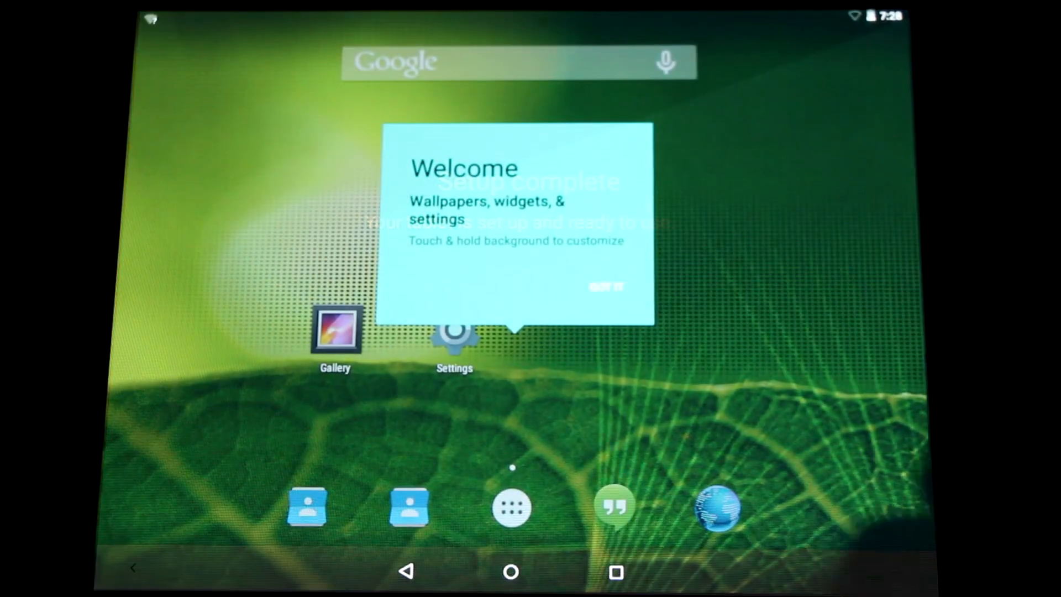
pyautogui.click(607, 287)
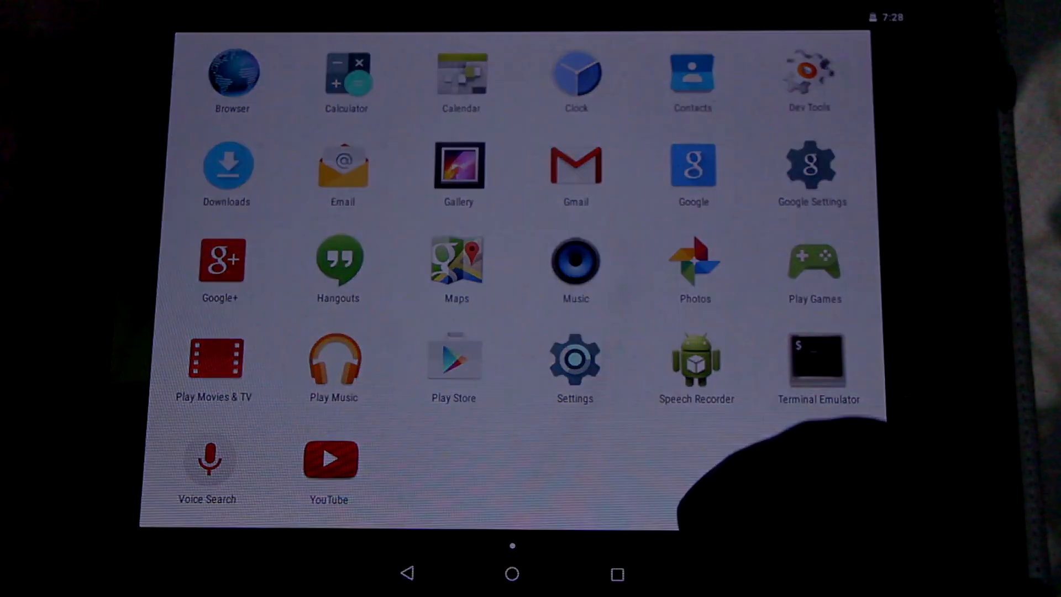
# - Wake the tablet with the power button and open a section of Settings
pyautogui.press('POWER')
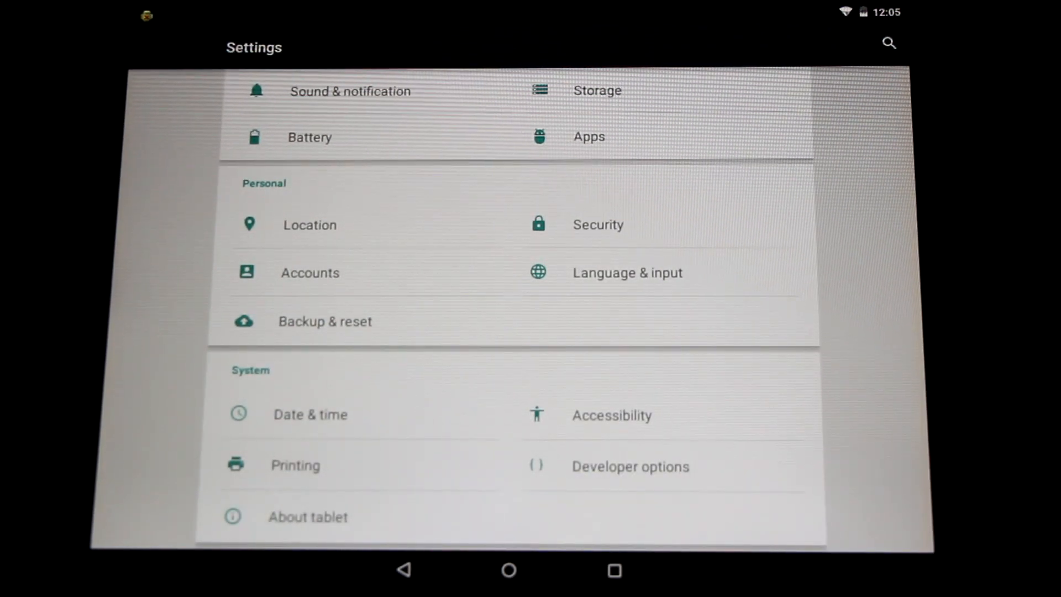
pyautogui.click(307, 516)
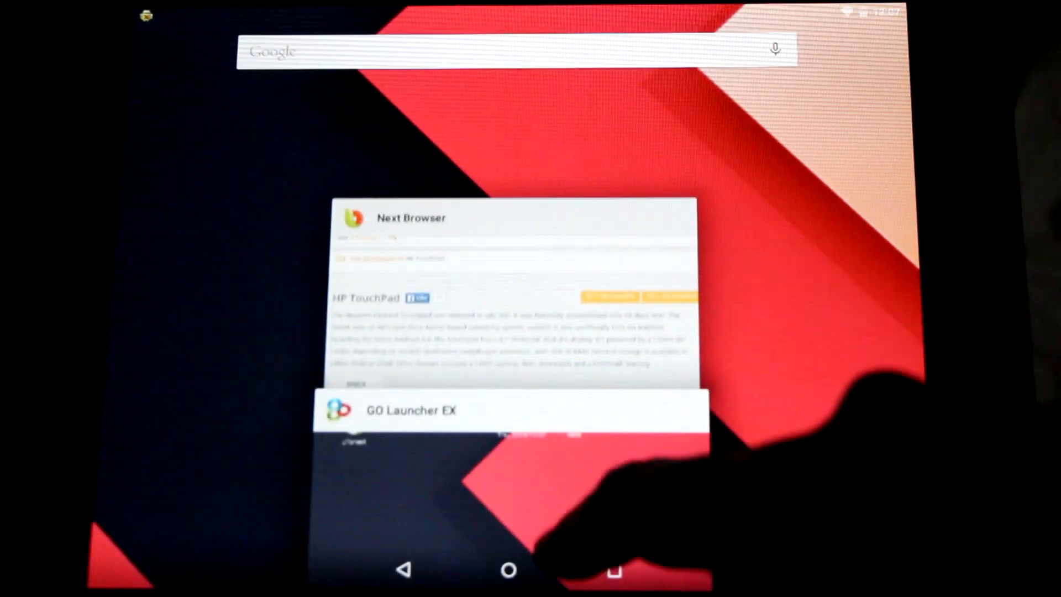
# - Browse the Recents cards, including AnTuTu's 10351 score, and switch to Next Browser
pyautogui.scroll(-3)
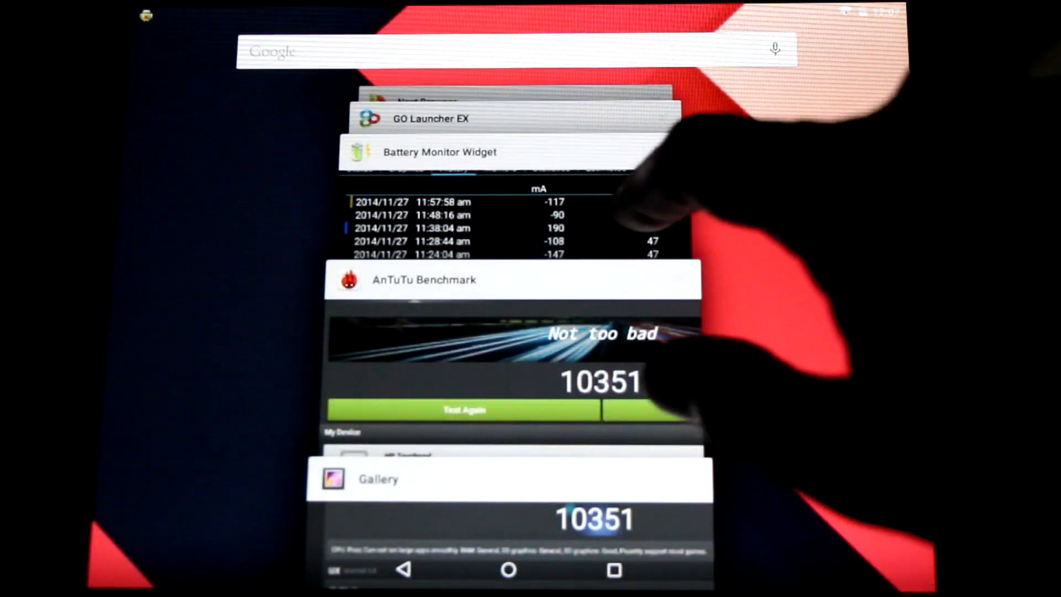
pyautogui.click(441, 152)
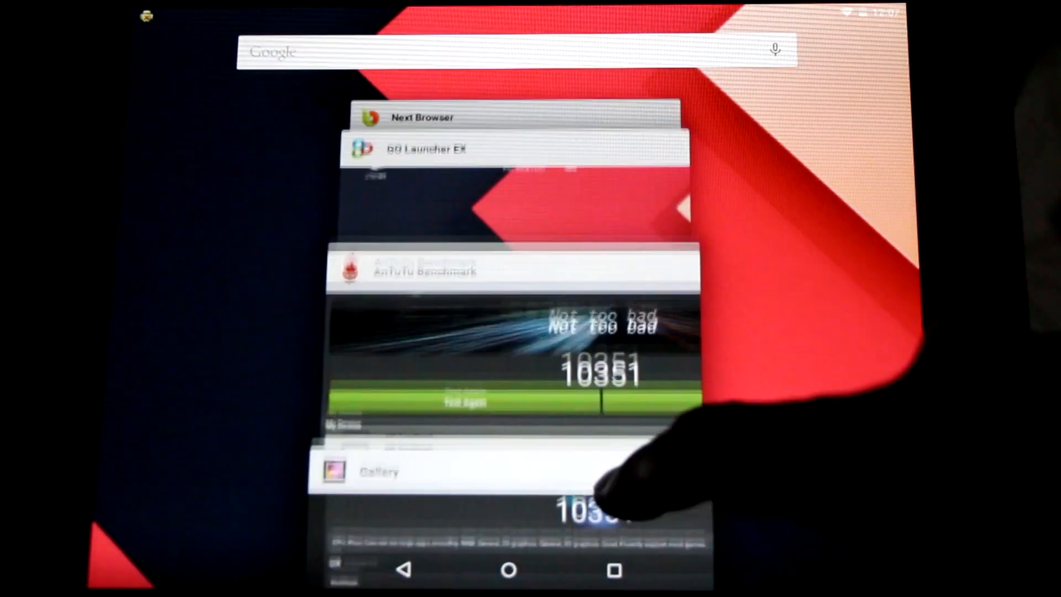
pyautogui.scroll(-3)
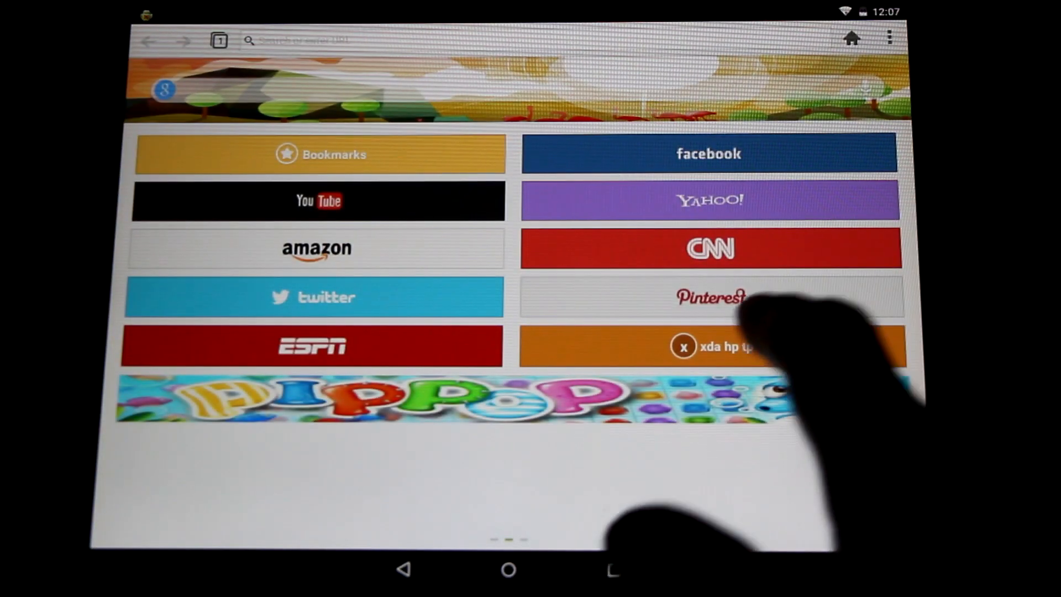
# - Open the 'xda hp tp' speed-dial page and scroll down to the TouchPad SPECS
pyautogui.click(722, 347)
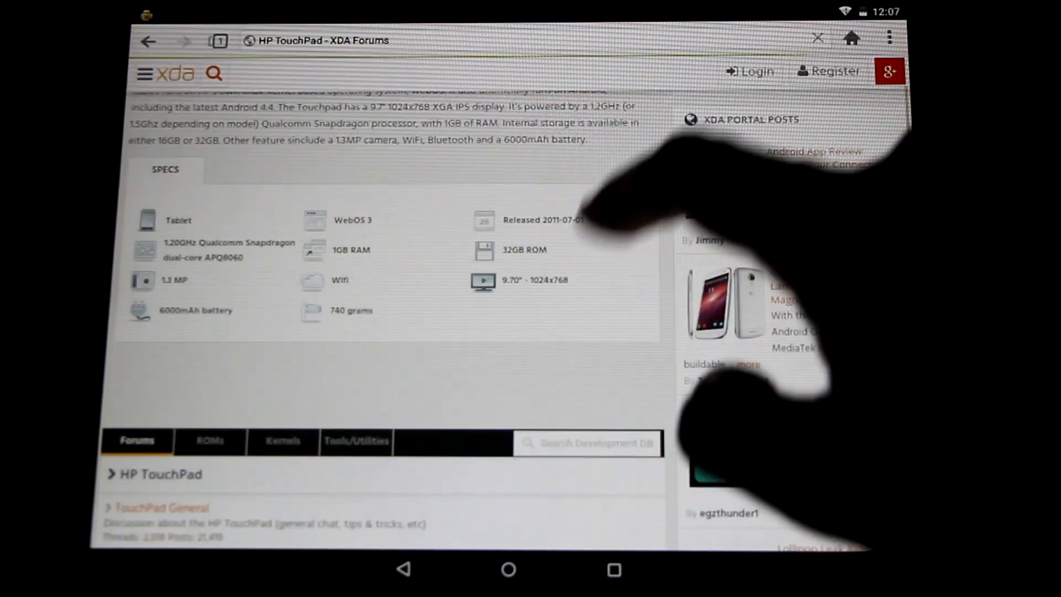
pyautogui.scroll(-3)
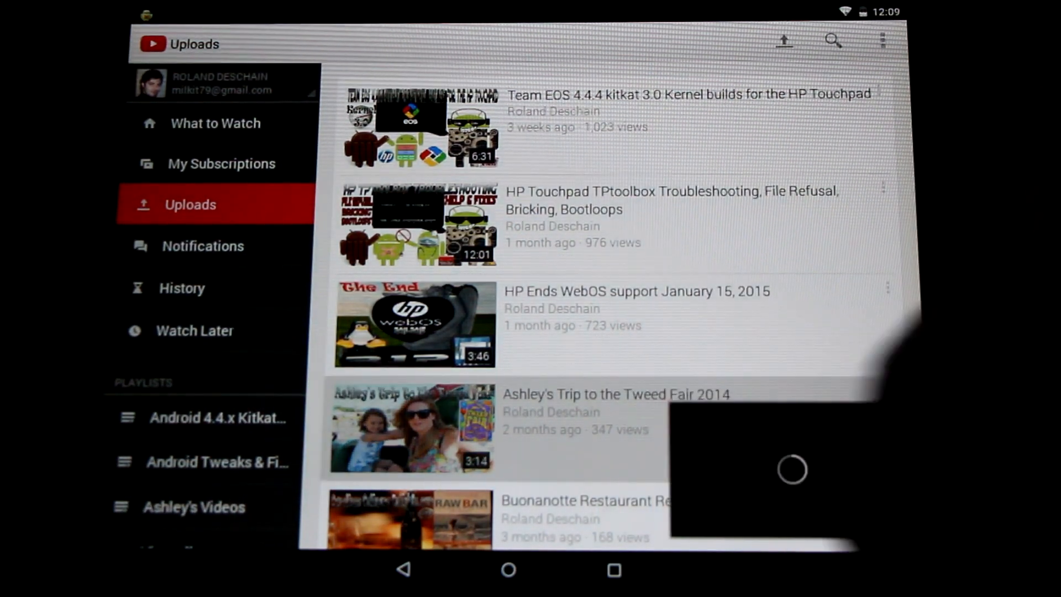
# - Play 'Ashley's Trip to the Tweed Fair 2014' from the YouTube uploads
pyautogui.click(410, 433)
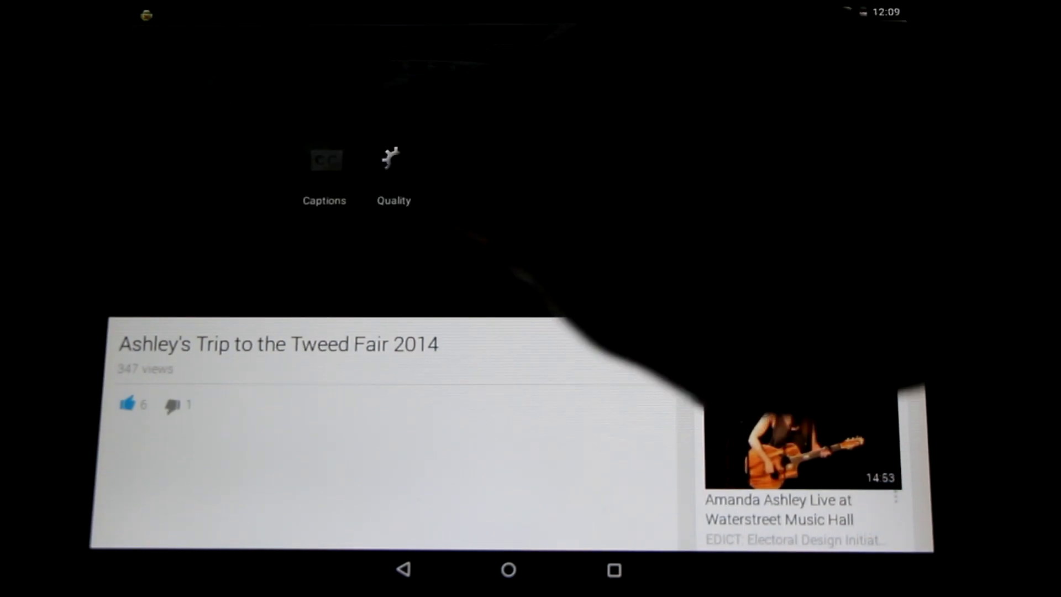
pyautogui.click(393, 157)
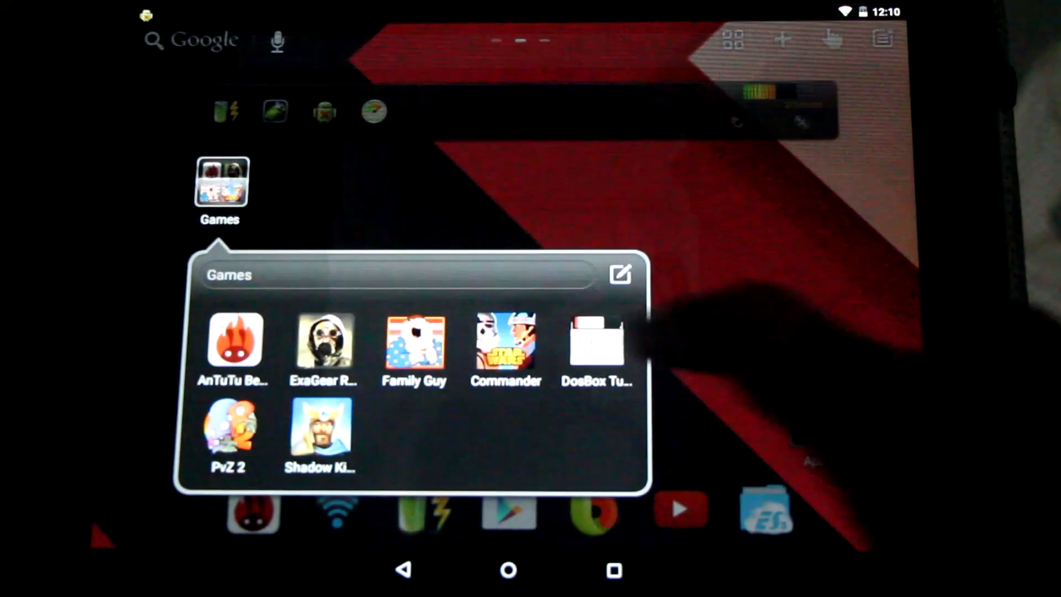
# - Launch Star Wars: Commander from the home screen's Games folder
pyautogui.click(506, 342)
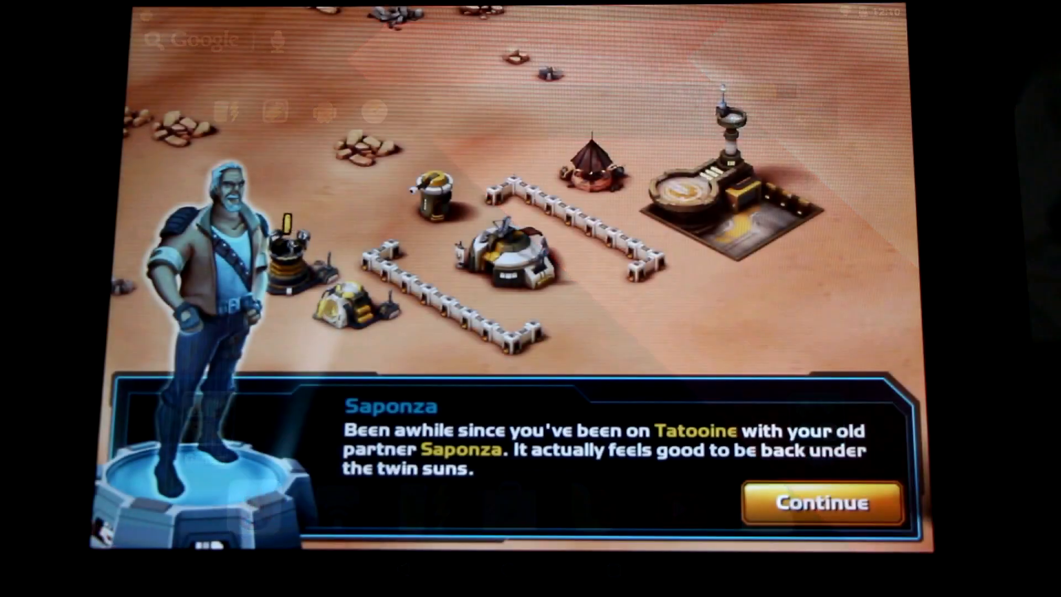